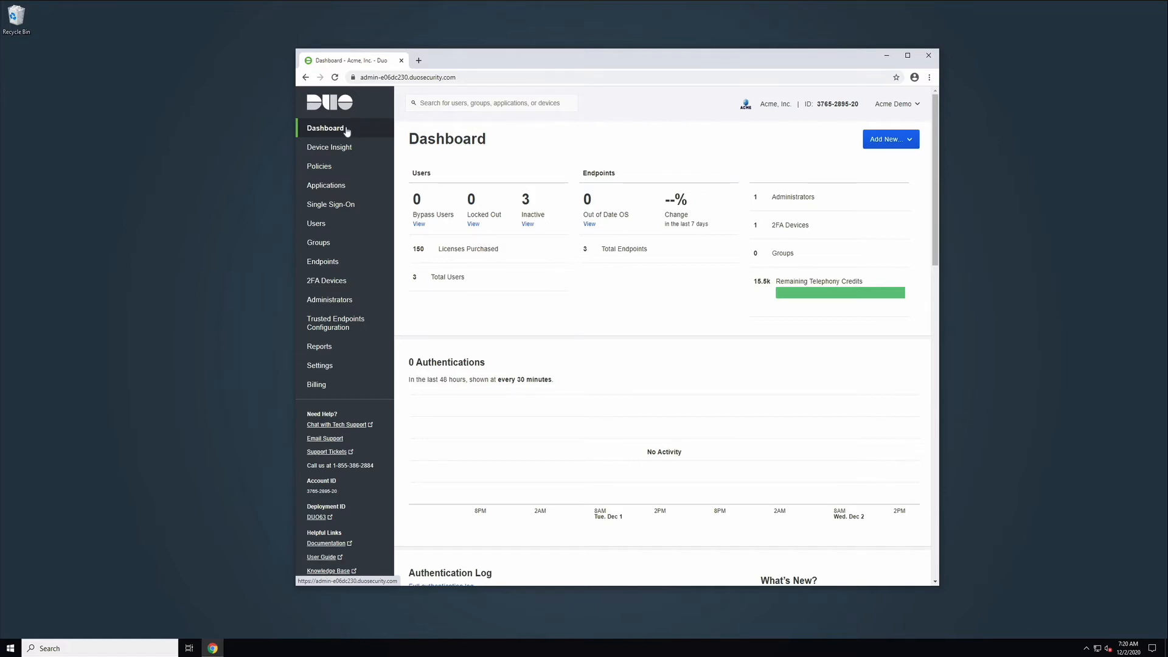
# - Go to Duo Central under Single Sign-On and begin its Get Started setup
pyautogui.click(331, 204)
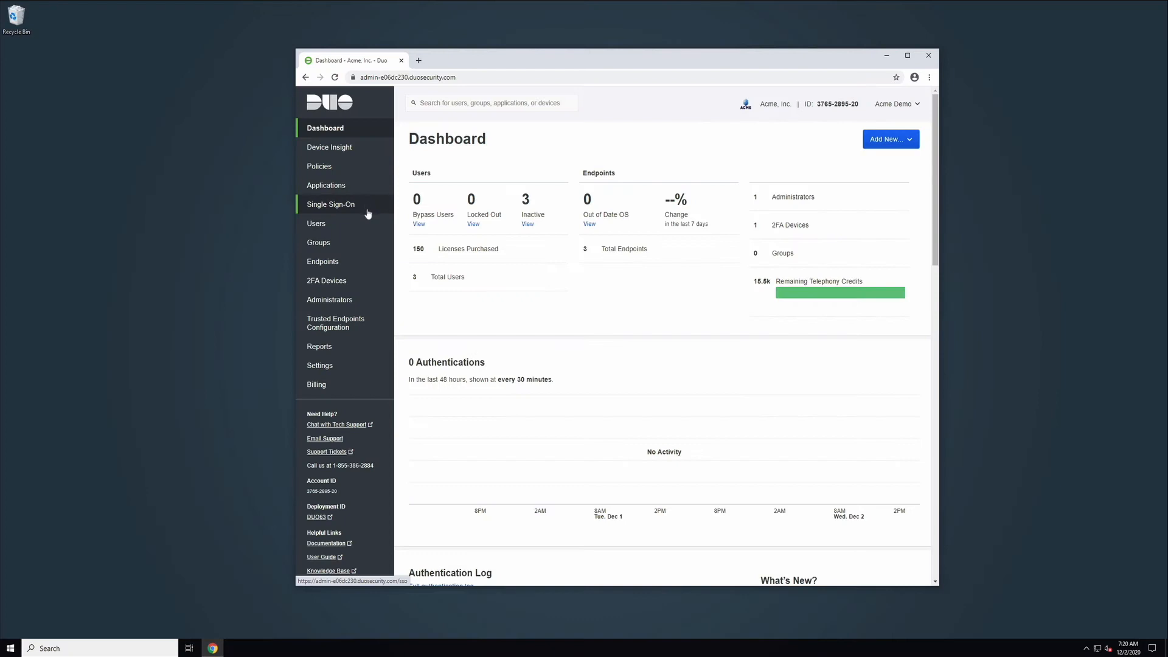
pyautogui.click(331, 204)
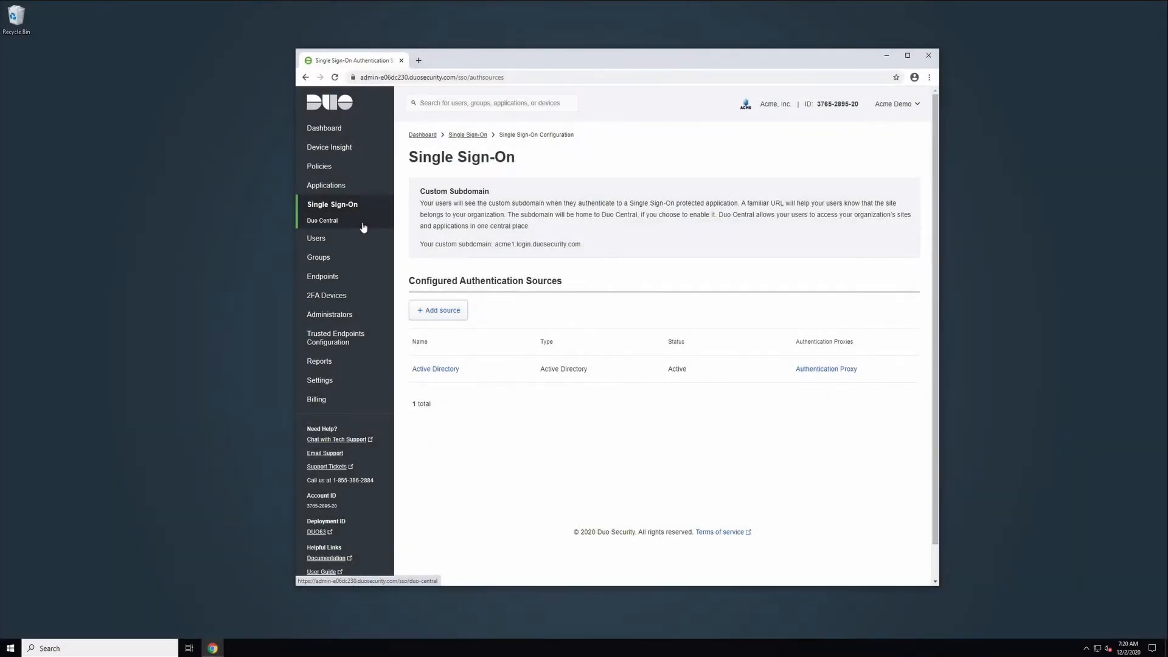
pyautogui.click(322, 219)
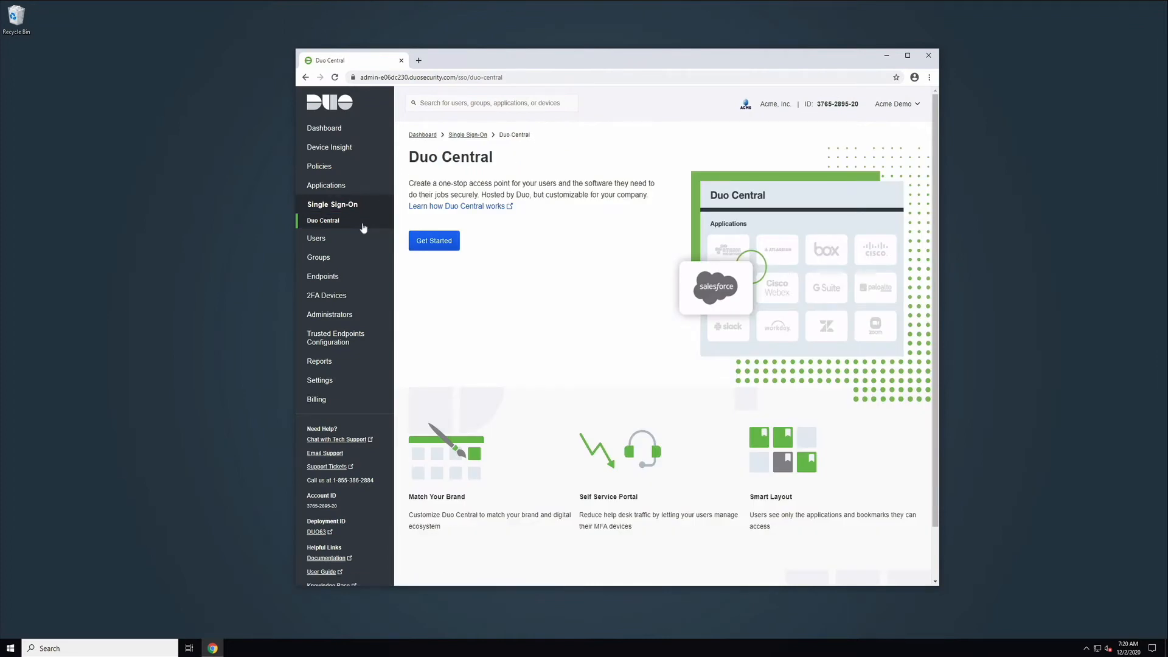
pyautogui.moveTo(485, 269)
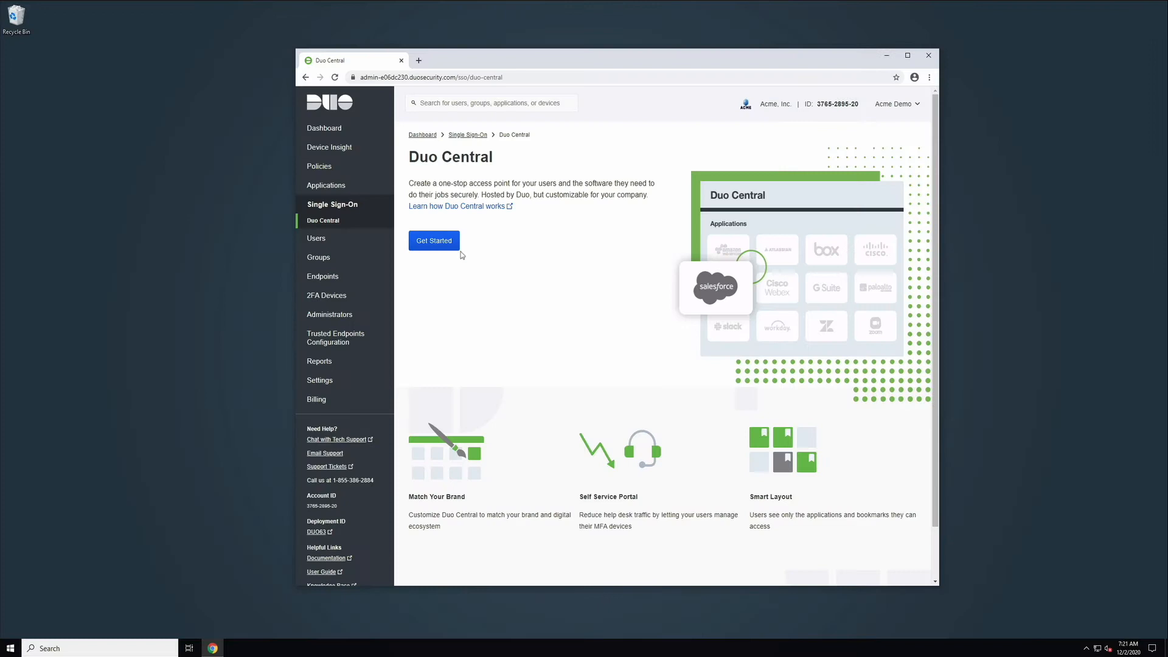
pyautogui.click(434, 239)
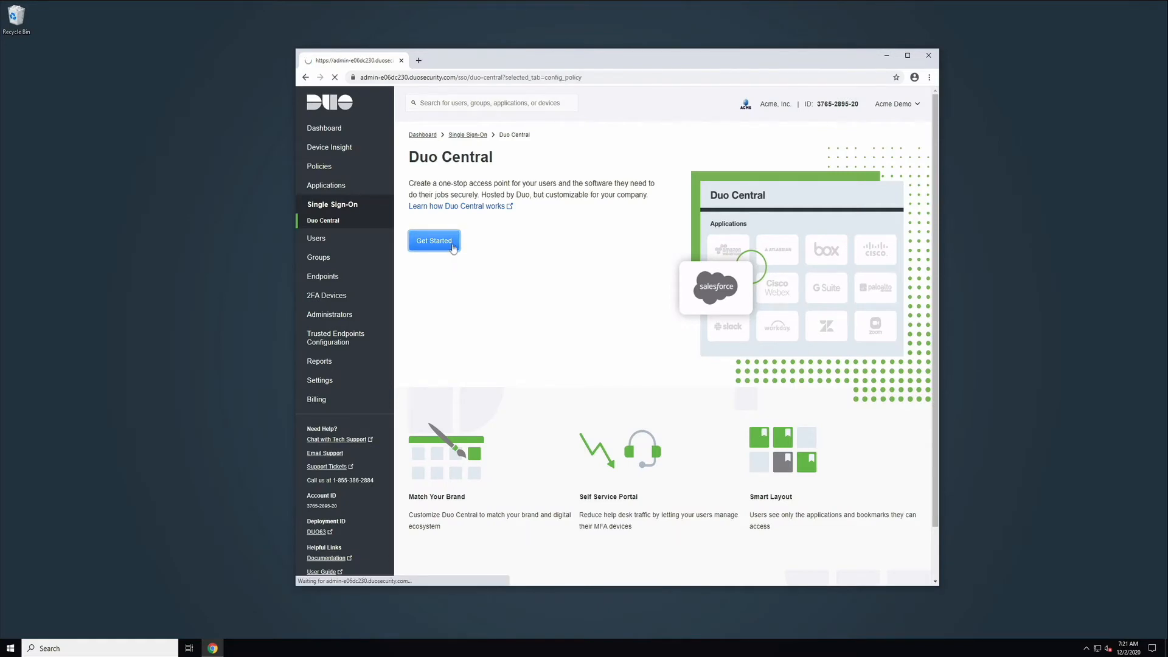
# - Review the Configuration & Policy help link field and leave Permitted groups unrestricted
pyautogui.click(434, 240)
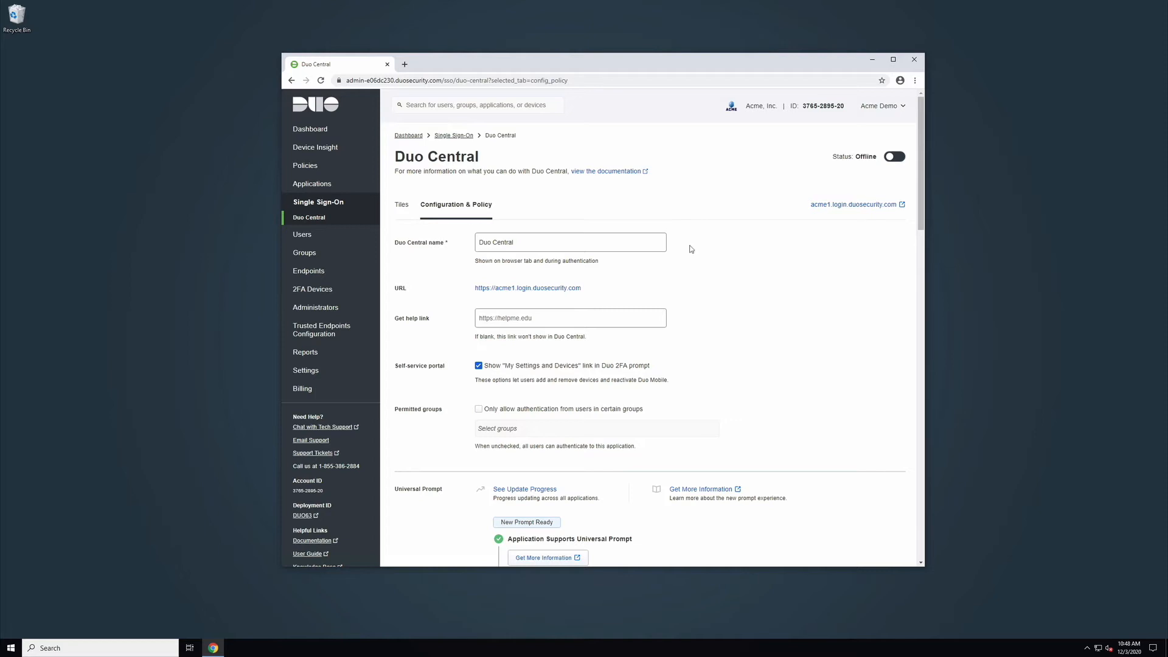
pyautogui.click(570, 241)
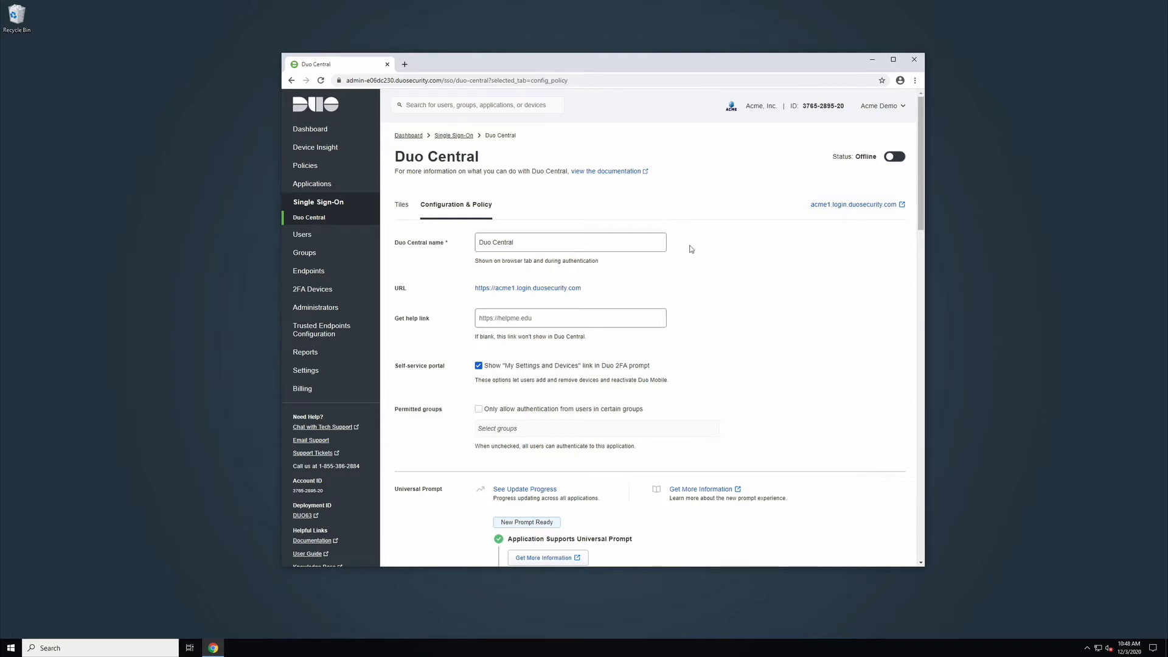
pyautogui.click(570, 317)
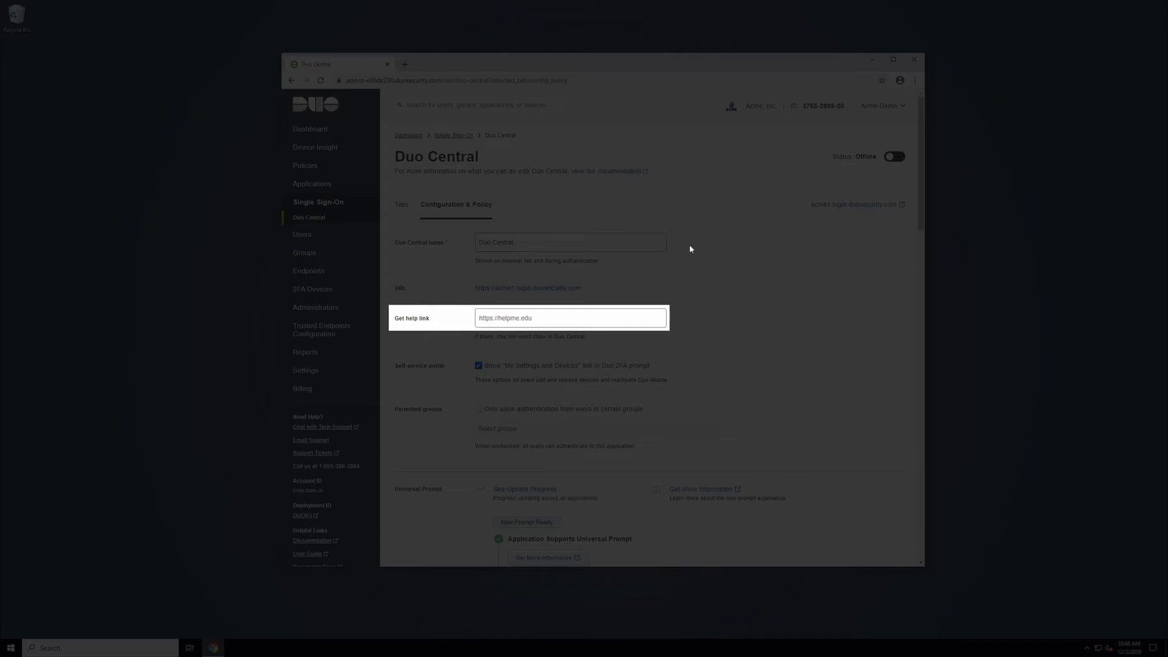
pyautogui.moveTo(669, 358)
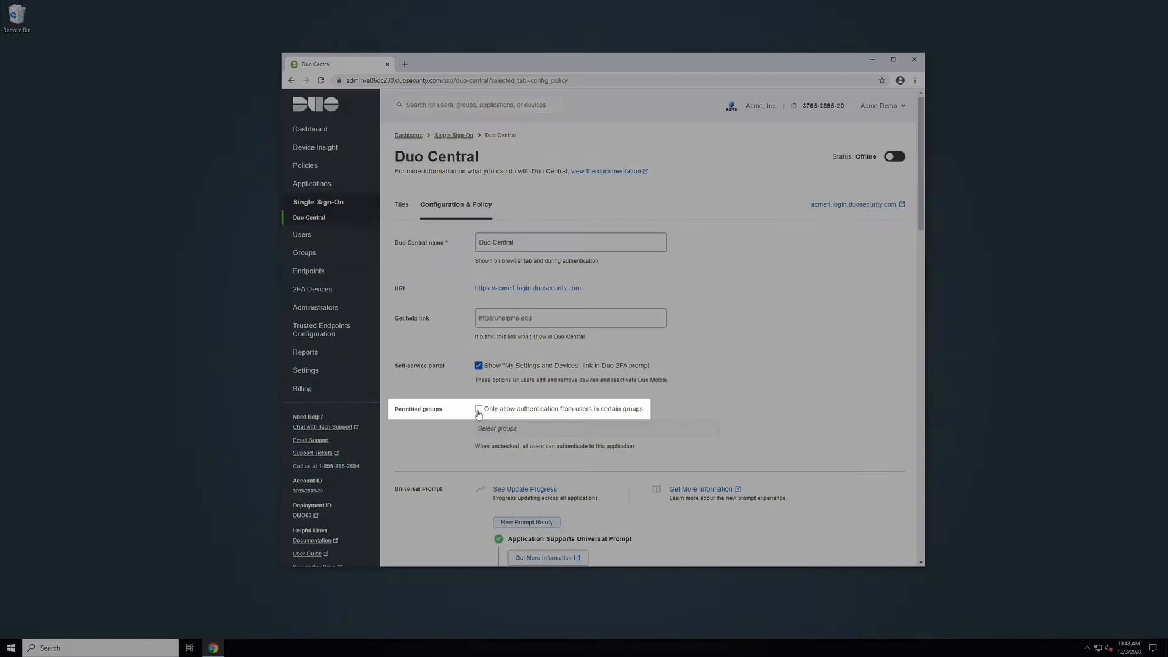
pyautogui.click(478, 409)
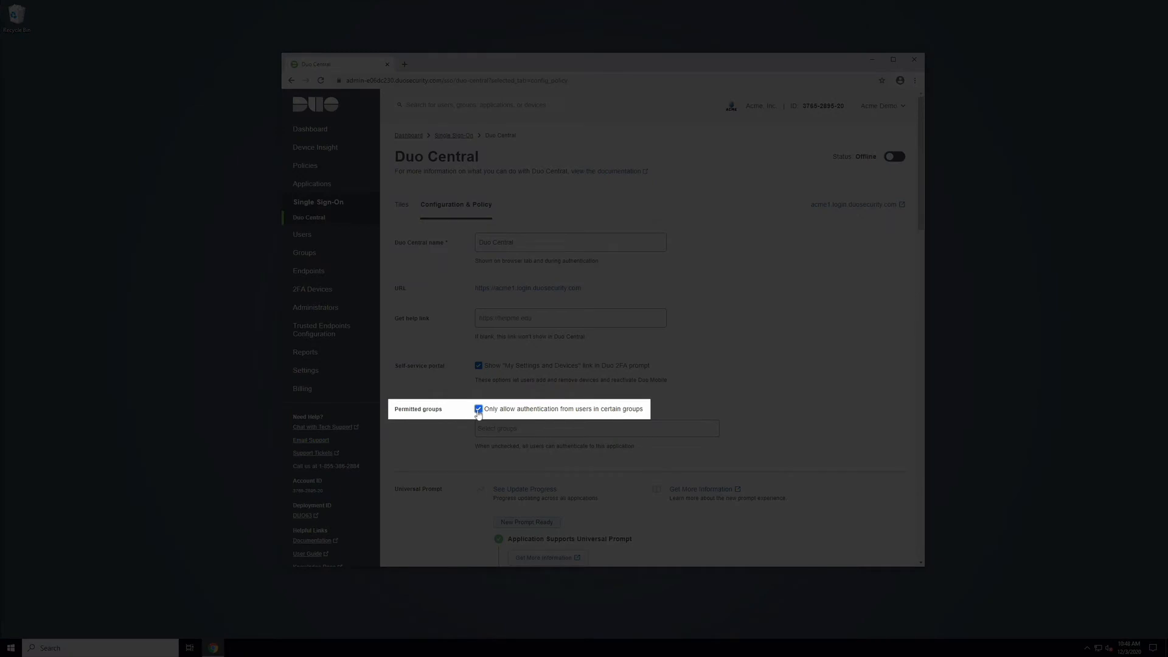
pyautogui.click(478, 408)
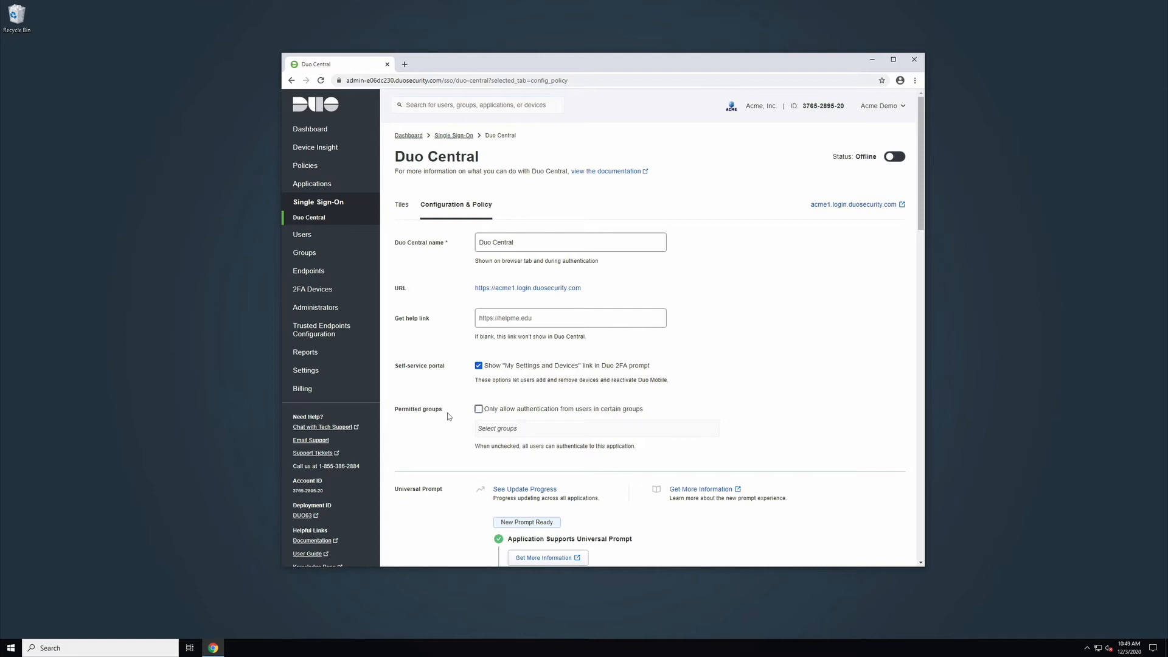
pyautogui.scroll(-3)
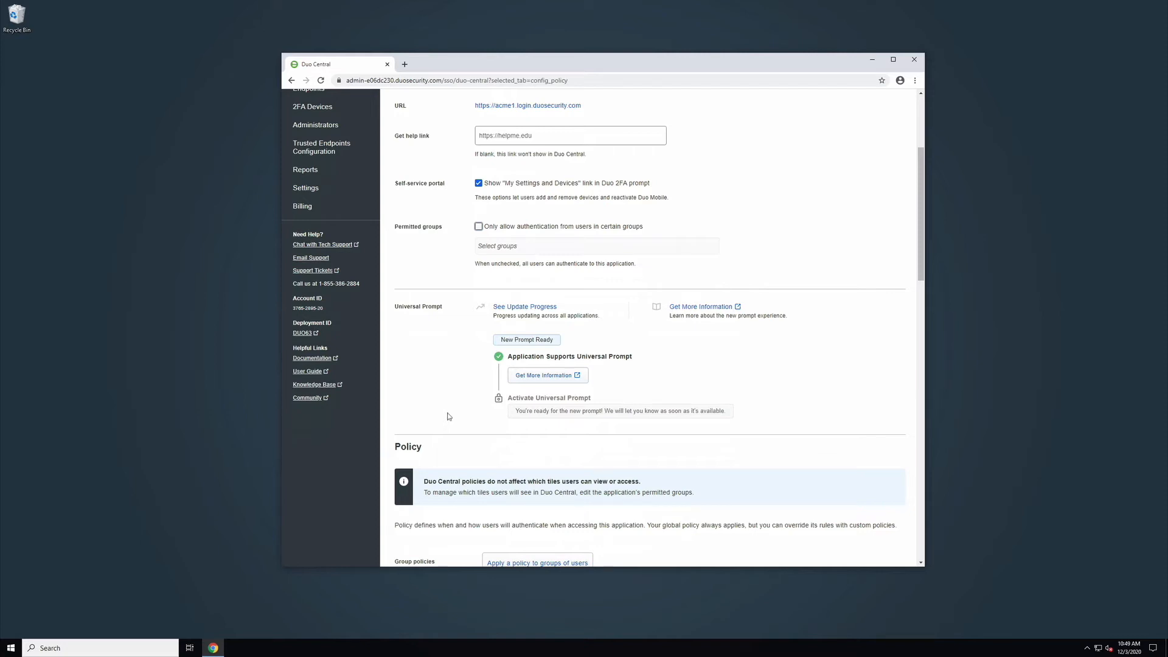
pyautogui.scroll(-3)
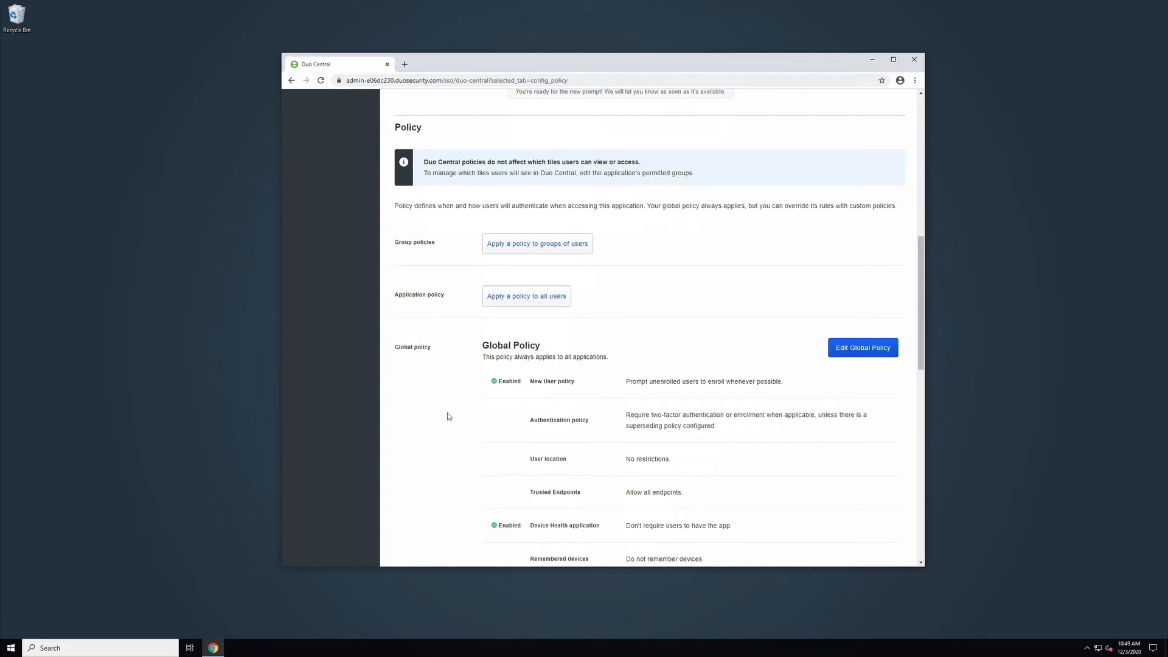
pyautogui.scroll(-3)
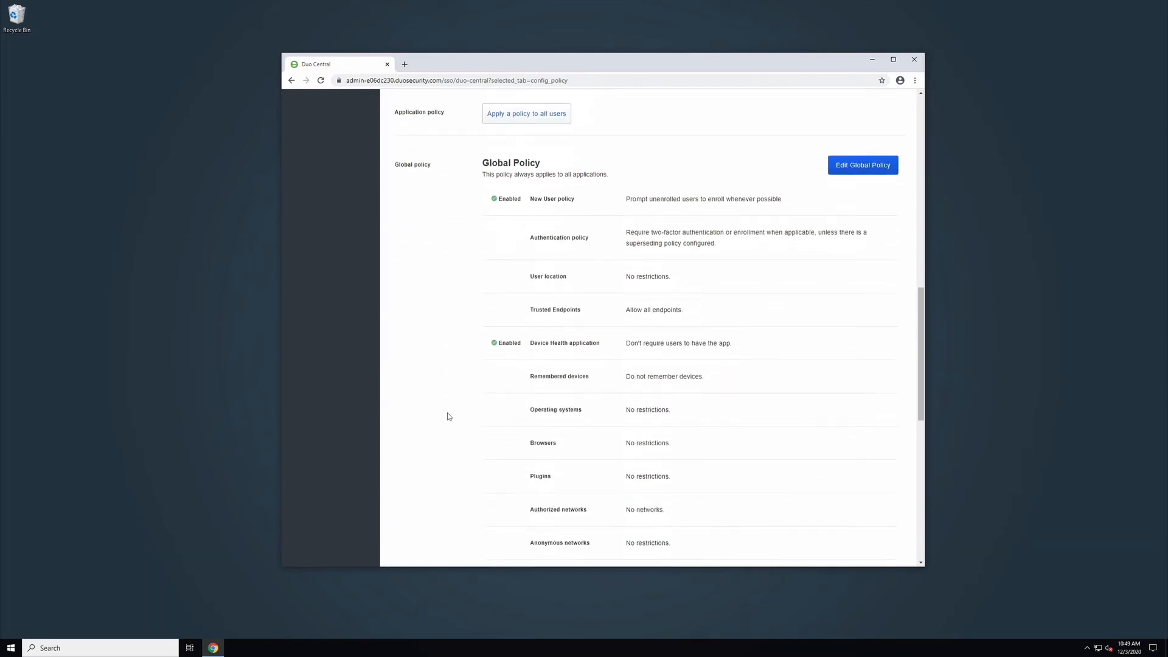
pyautogui.scroll(-3)
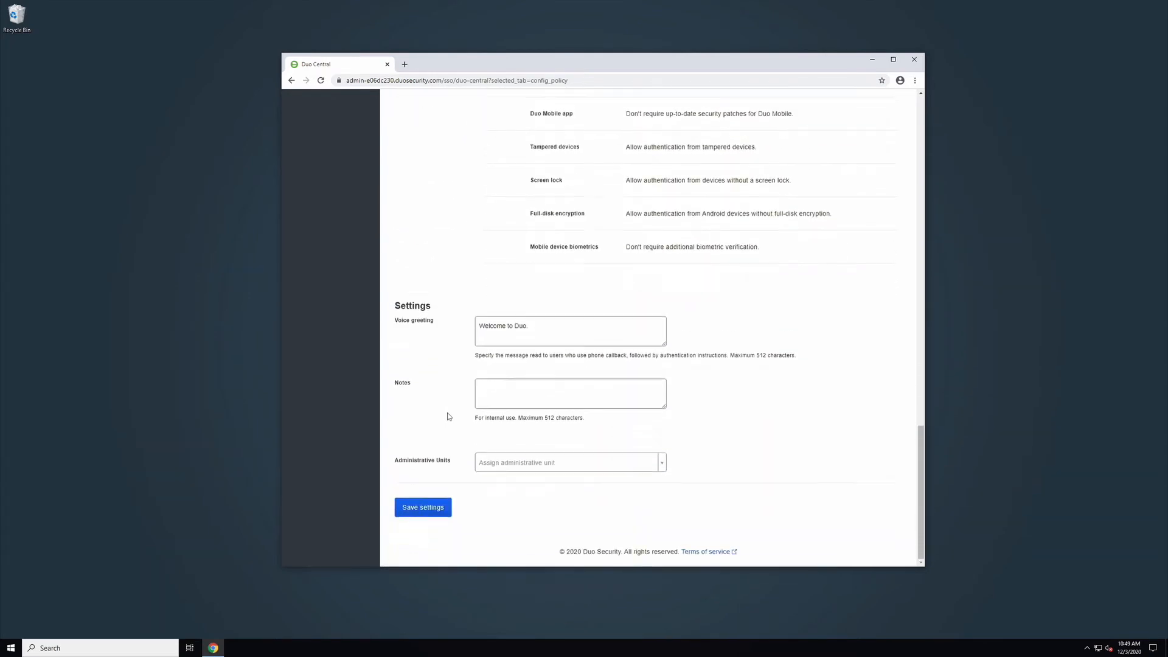
pyautogui.click(423, 508)
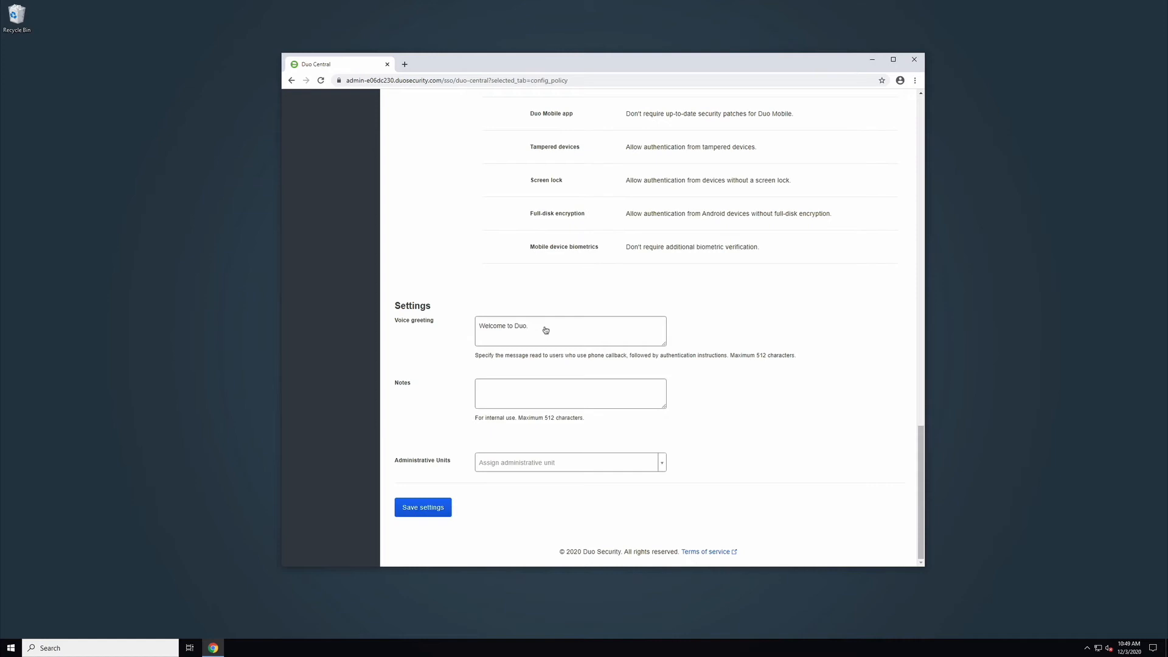
pyautogui.moveTo(581, 459)
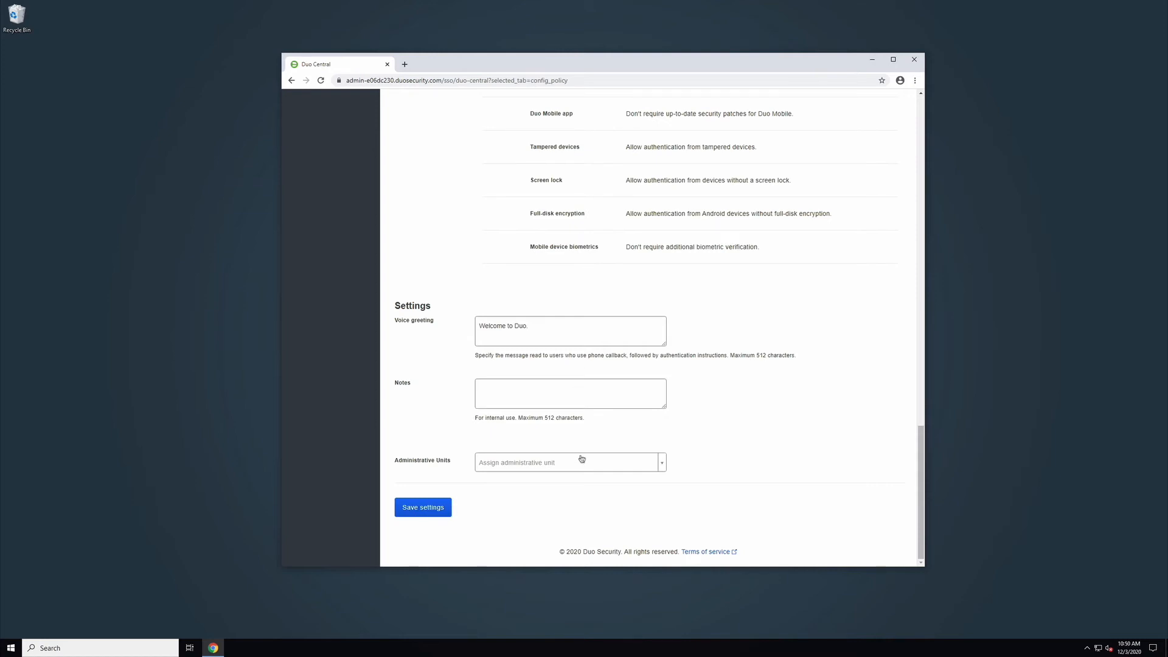
pyautogui.click(422, 508)
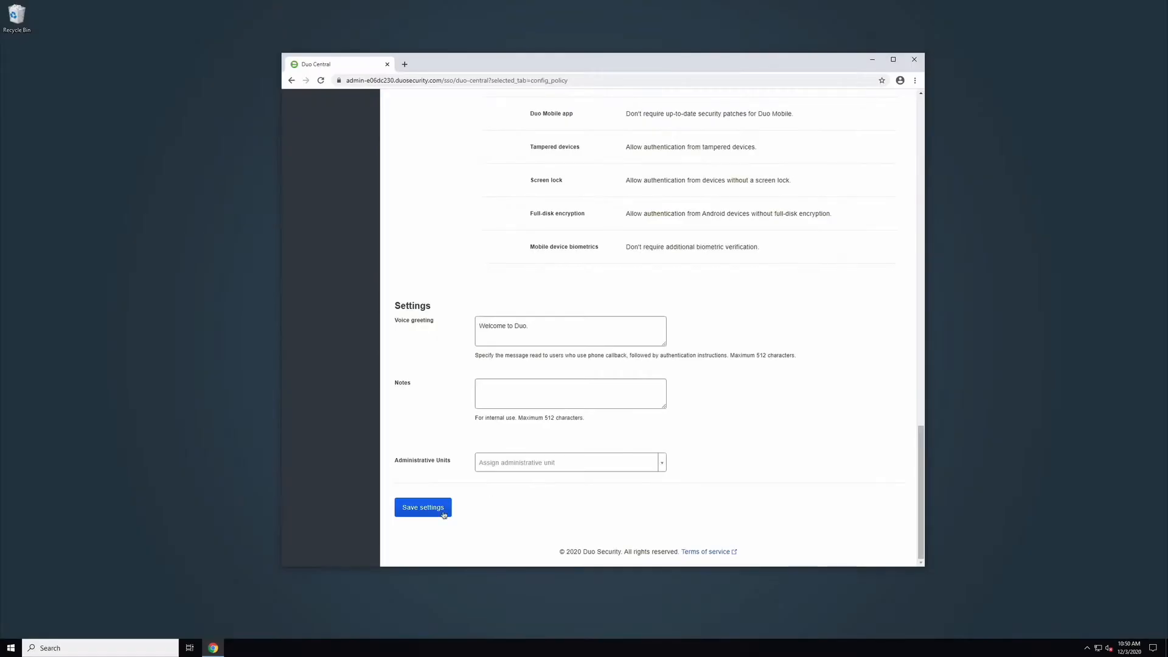
# - Save the Duo Central settings and confirm switching its status online
pyautogui.click(422, 507)
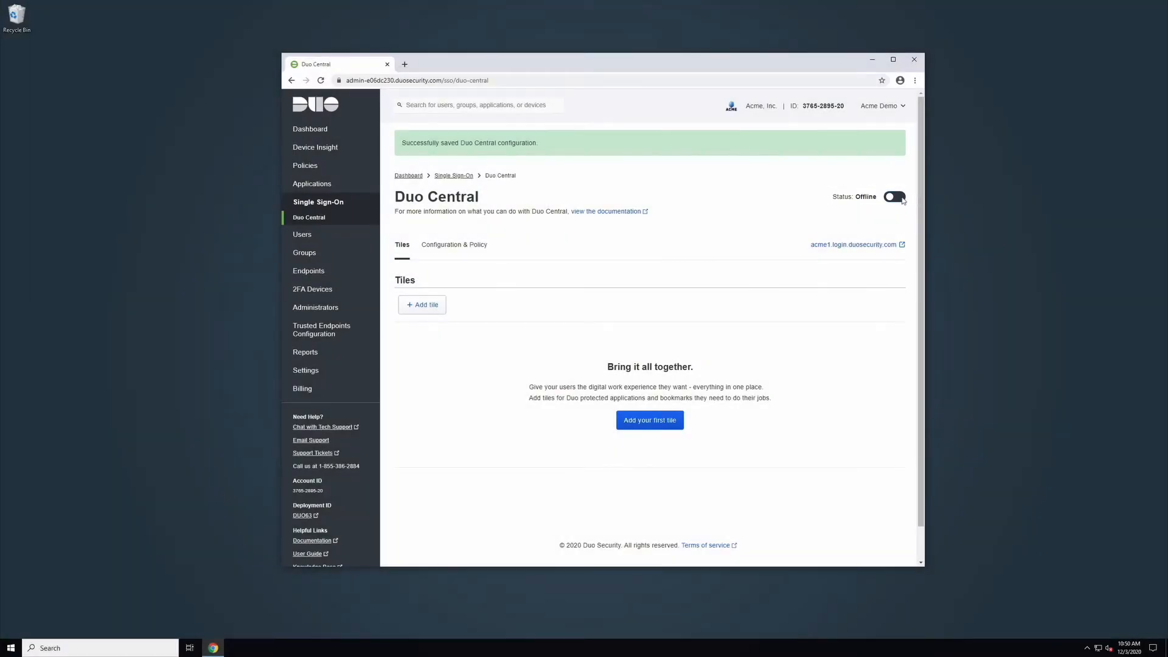
pyautogui.click(894, 197)
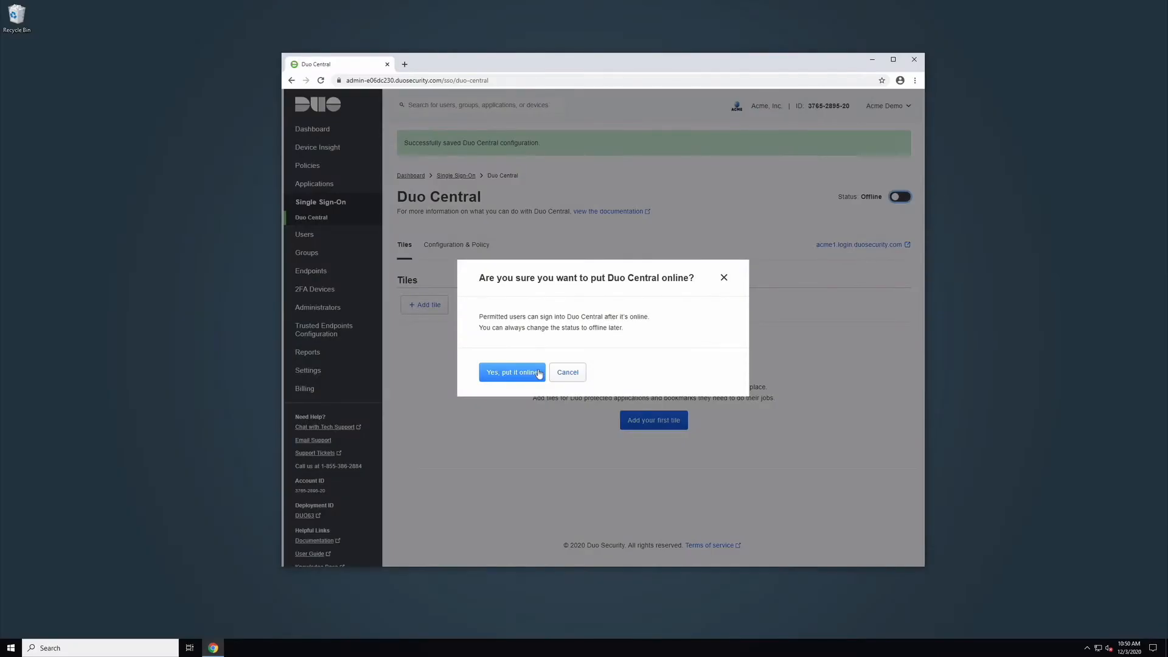
pyautogui.click(512, 372)
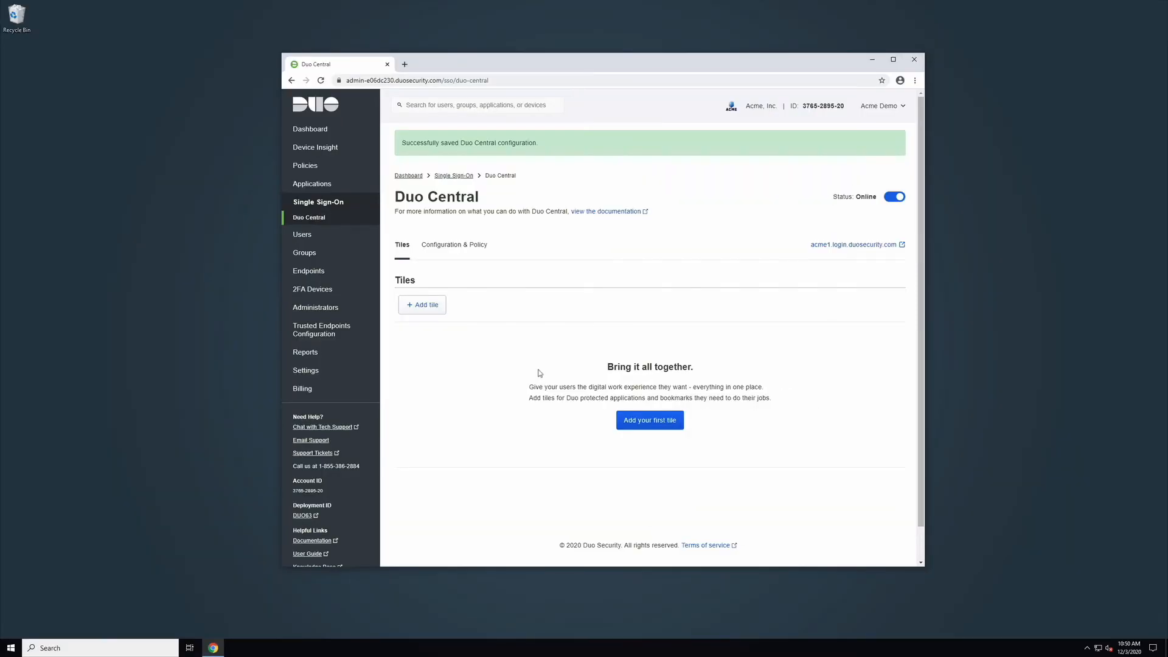
pyautogui.click(422, 305)
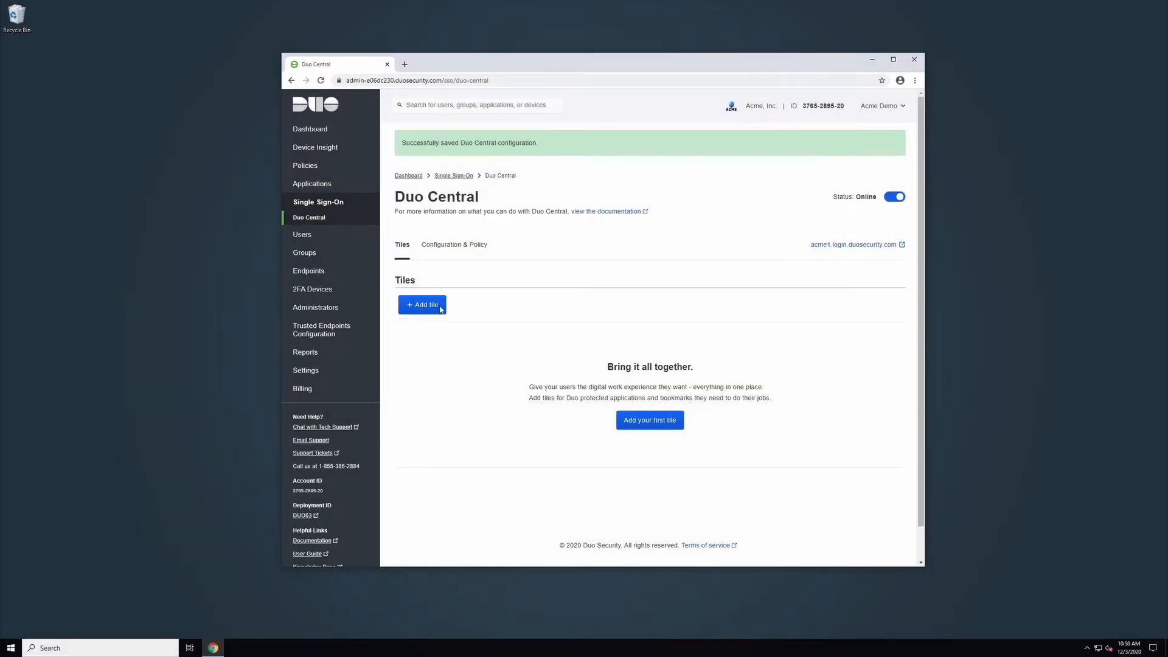
# - Add Salesforce - Single Sign-On as an application tile in Duo Central
pyautogui.click(422, 304)
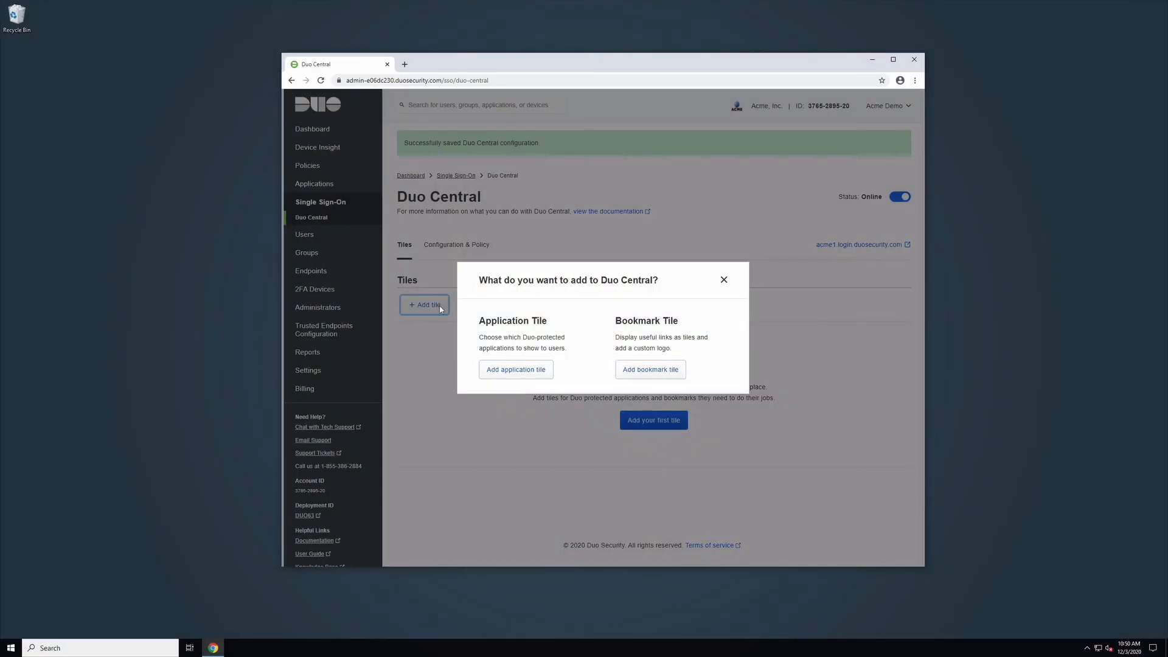
pyautogui.click(515, 369)
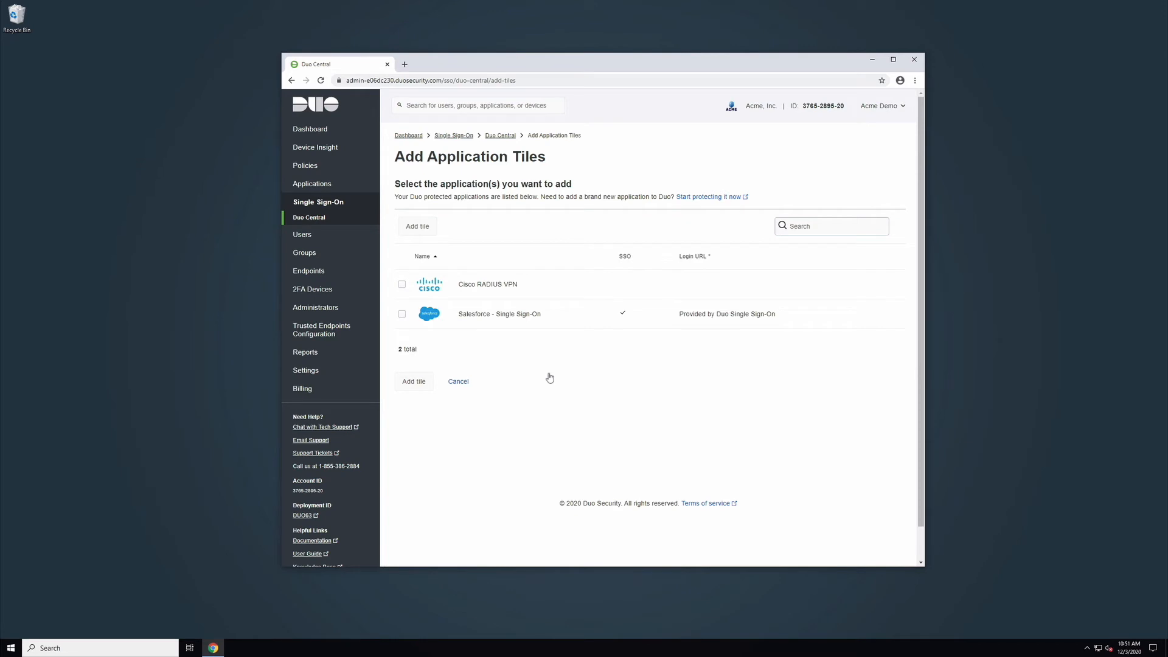
pyautogui.moveTo(607, 454)
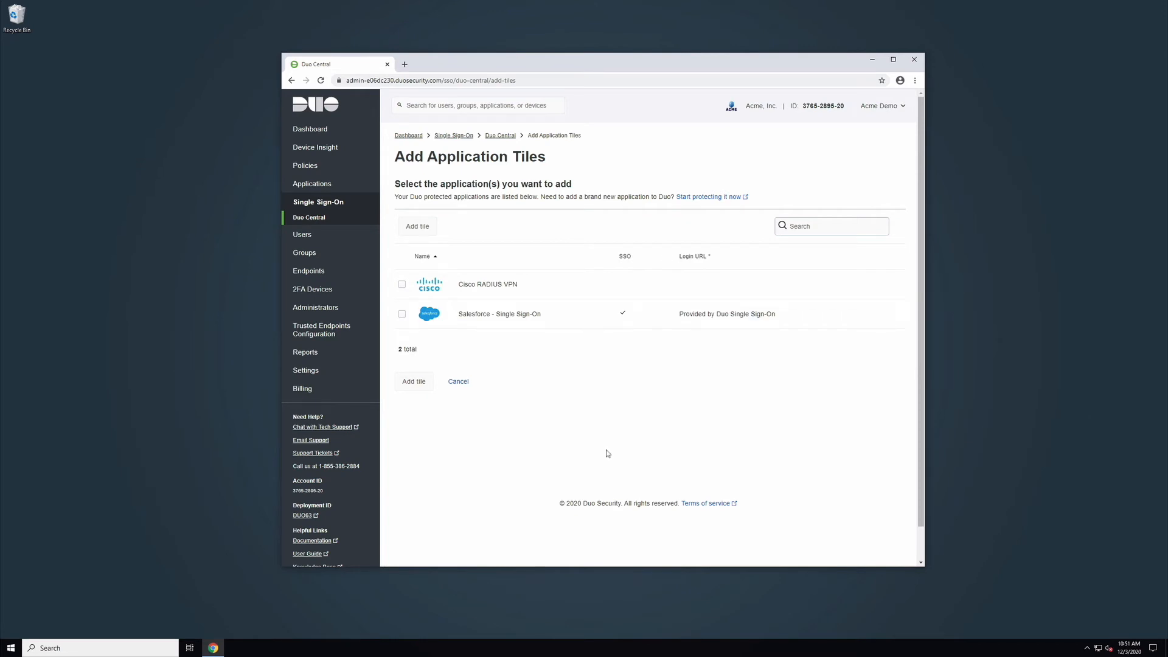
pyautogui.moveTo(558, 369)
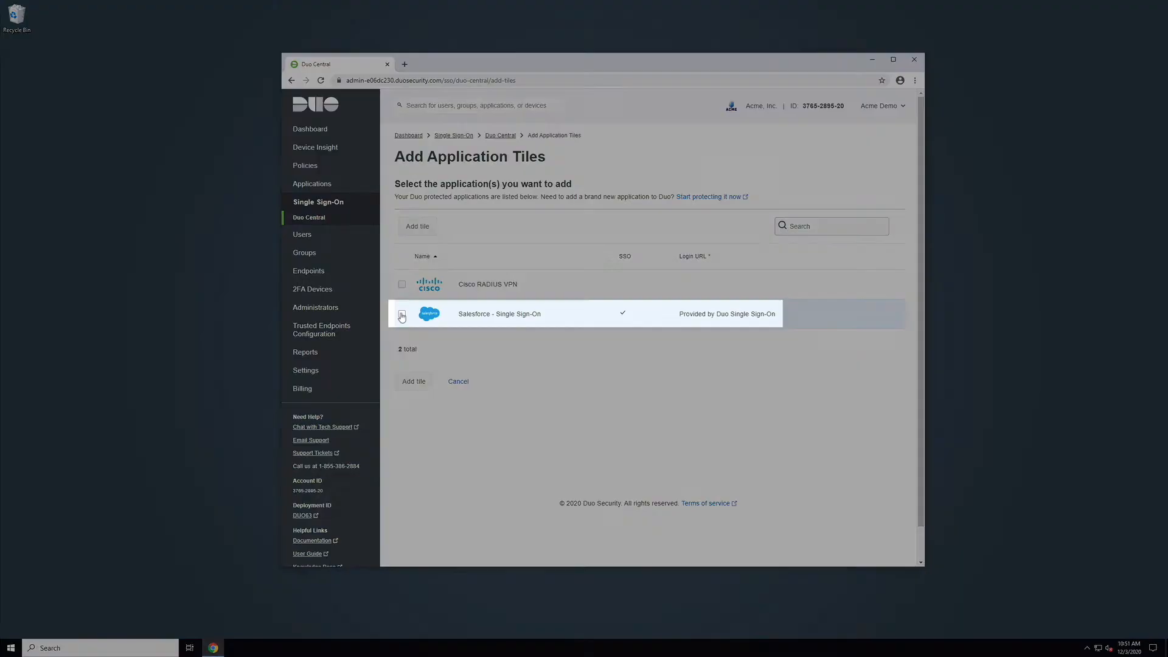
pyautogui.click(402, 314)
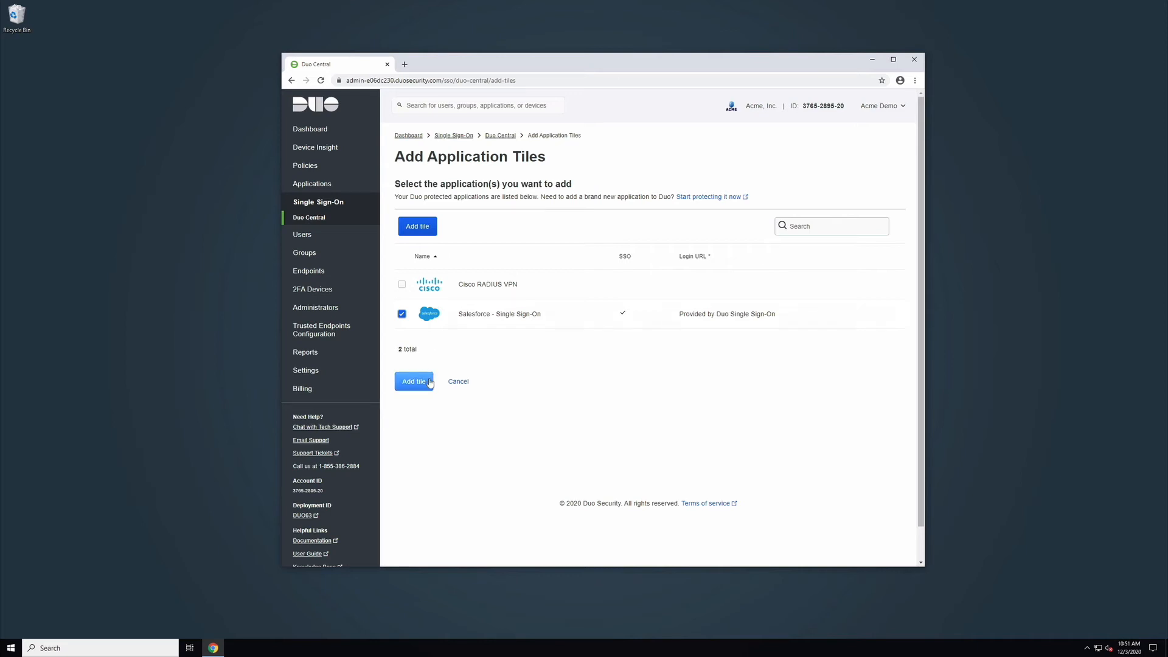
pyautogui.click(414, 382)
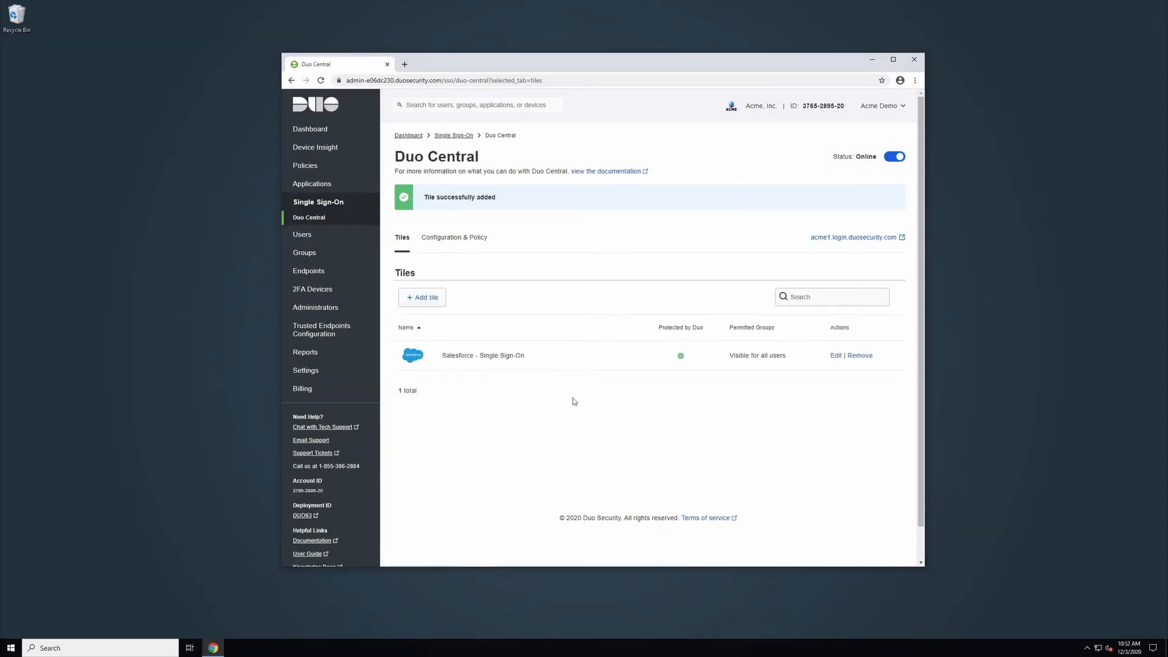
# - Start a new bookmark tile and name it 'Acme Demo'
pyautogui.click(422, 298)
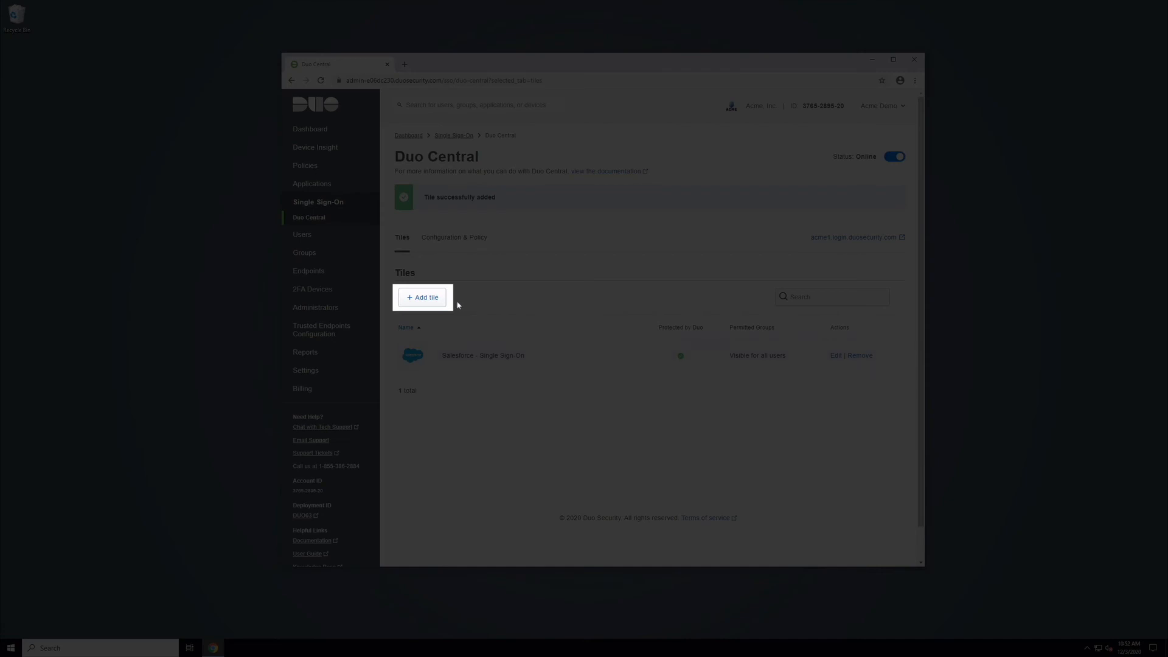
pyautogui.click(422, 296)
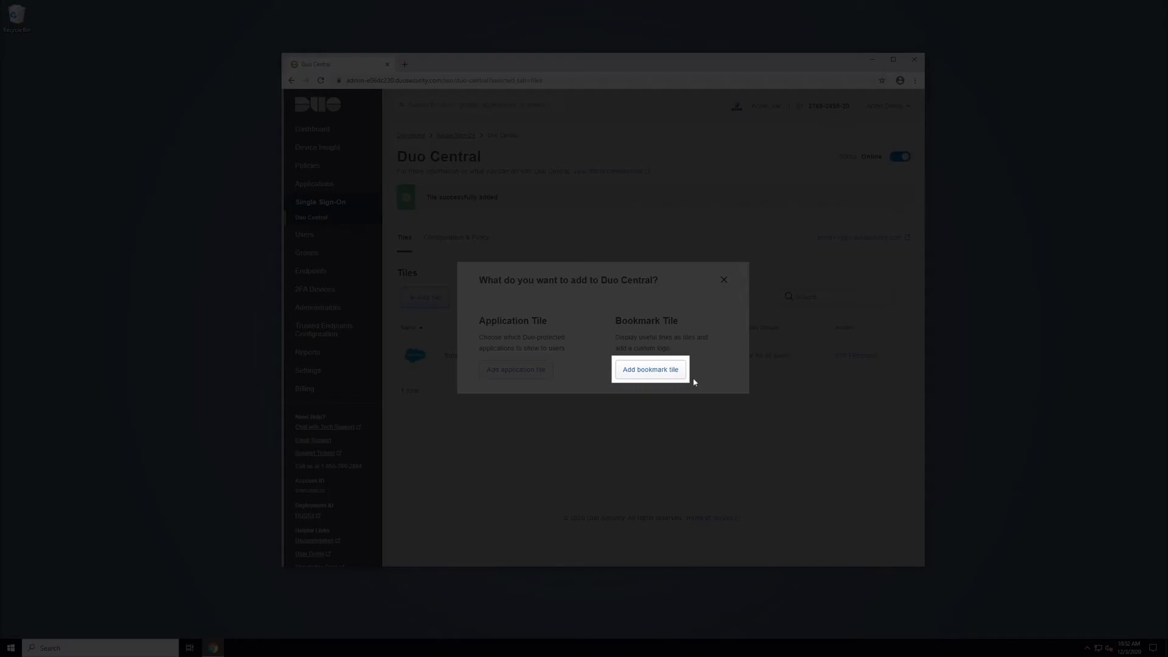
pyautogui.click(650, 370)
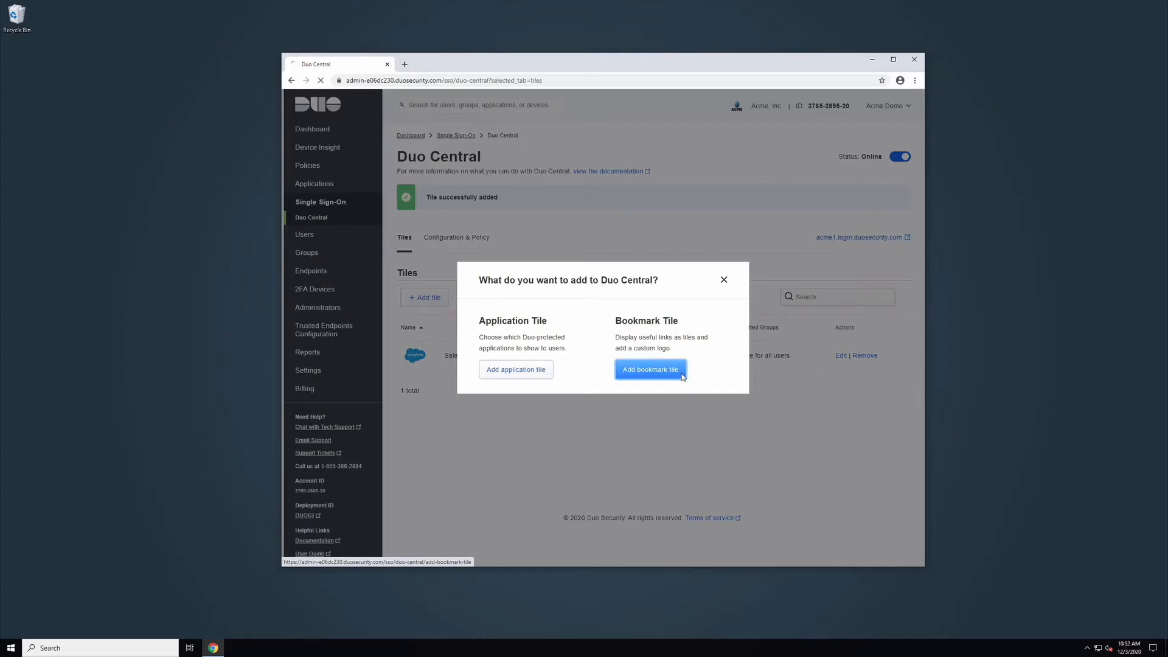
pyautogui.click(649, 369)
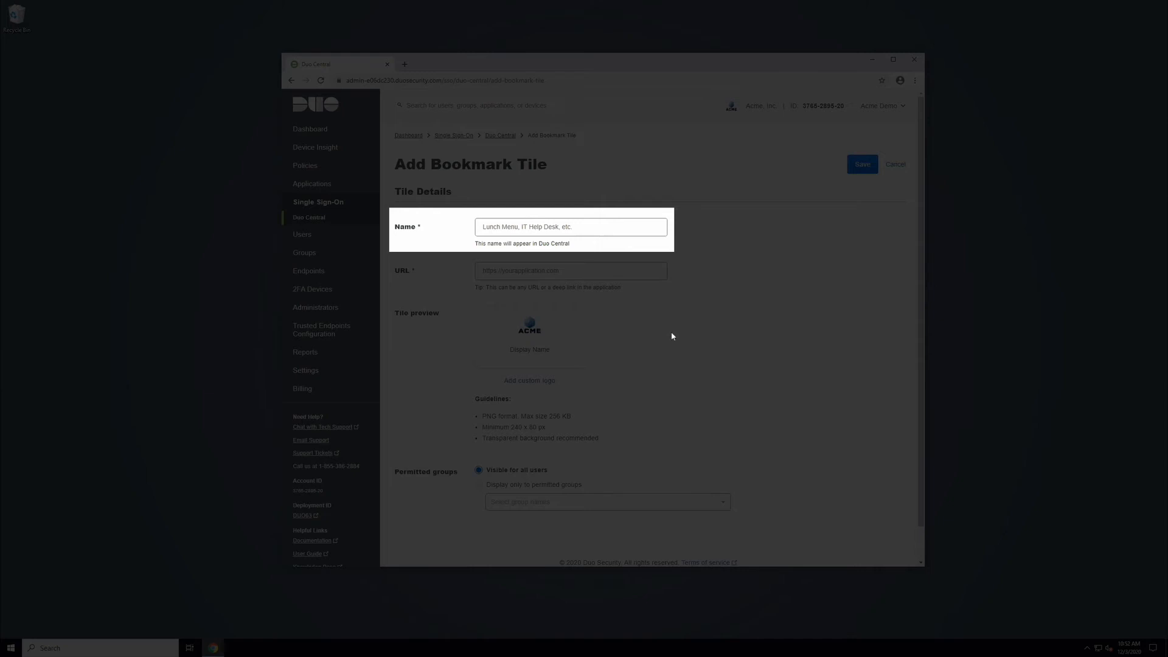
pyautogui.click(570, 226)
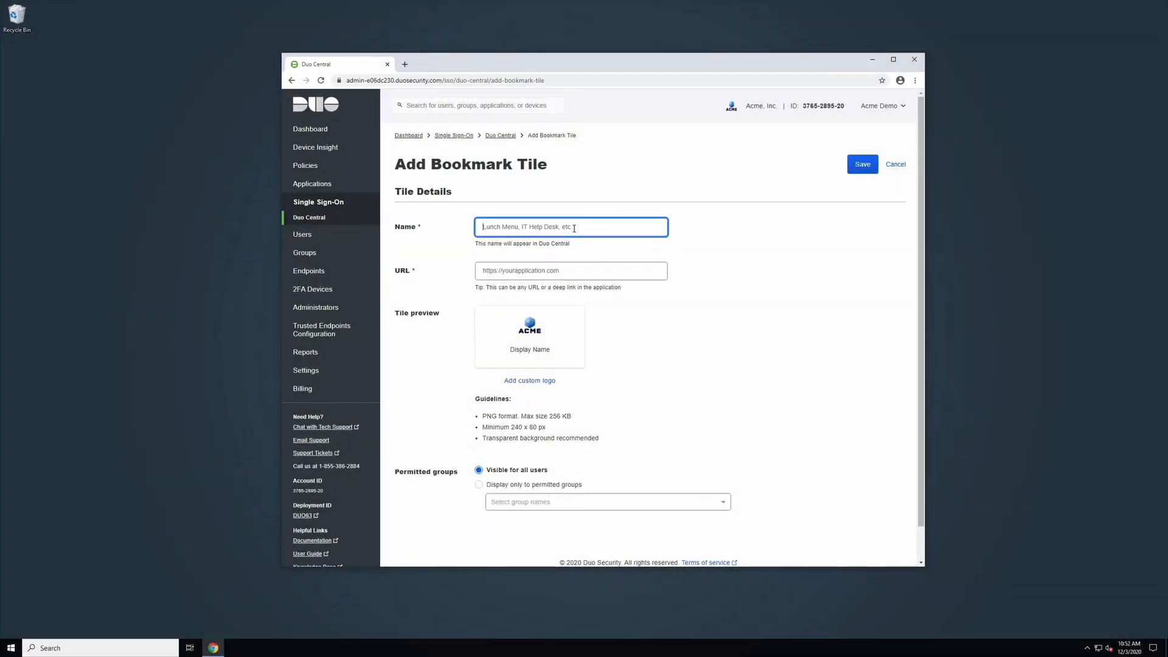
pyautogui.write('Acme Dem')
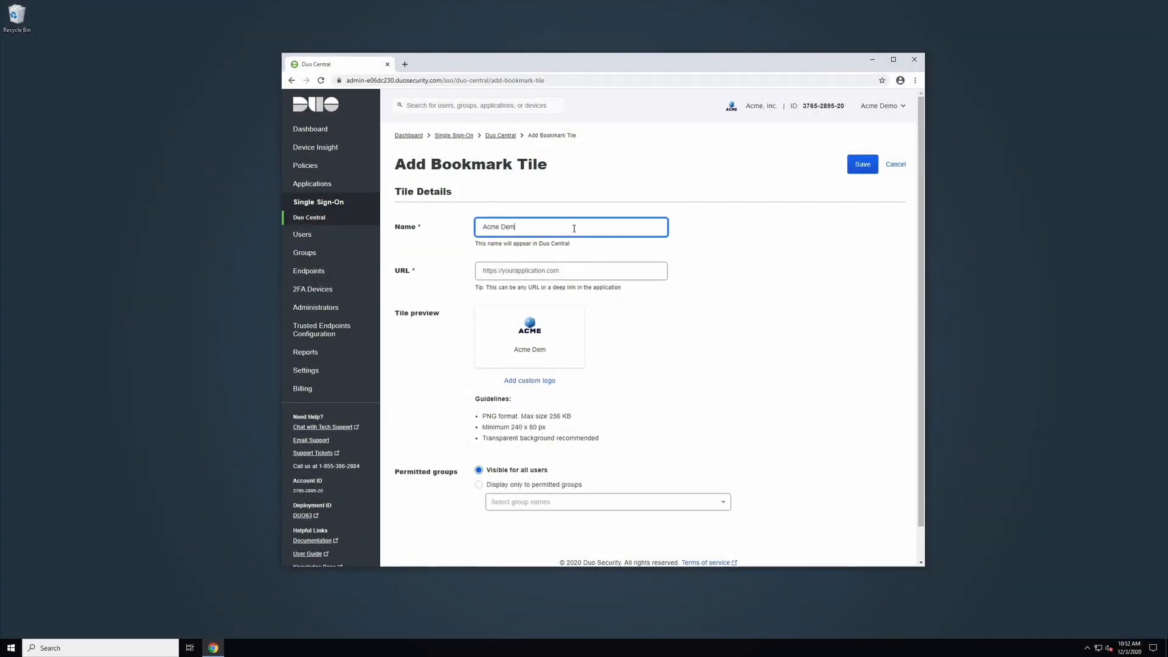
pyautogui.write('o')
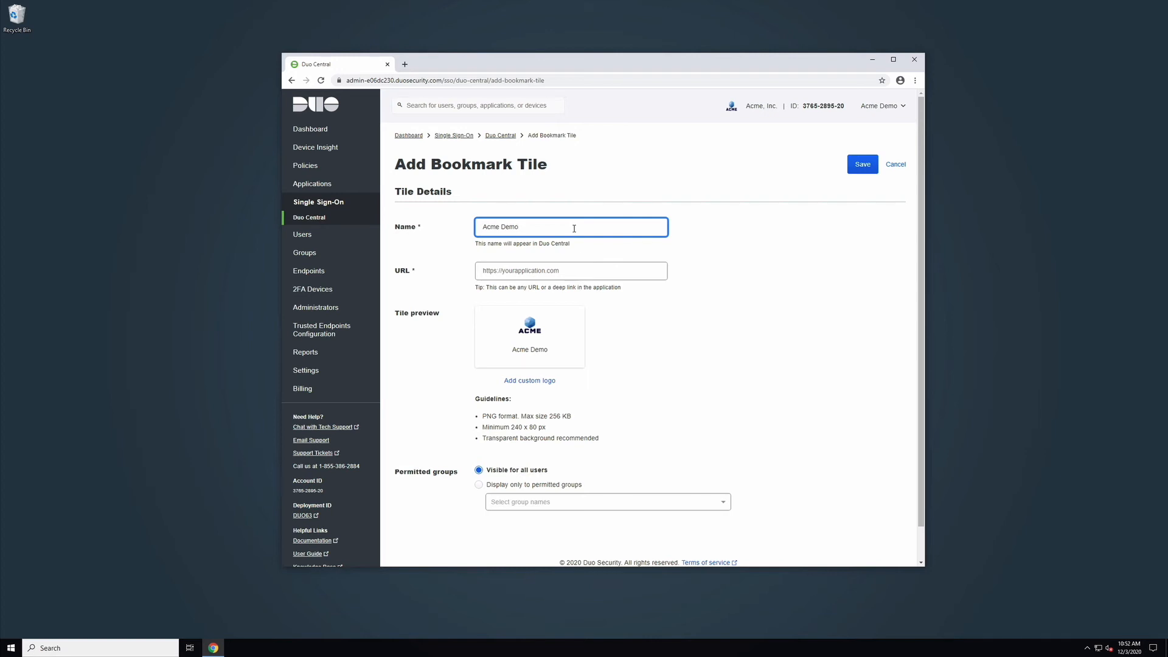
pyautogui.click(570, 270)
pyautogui.write('https://example.com')
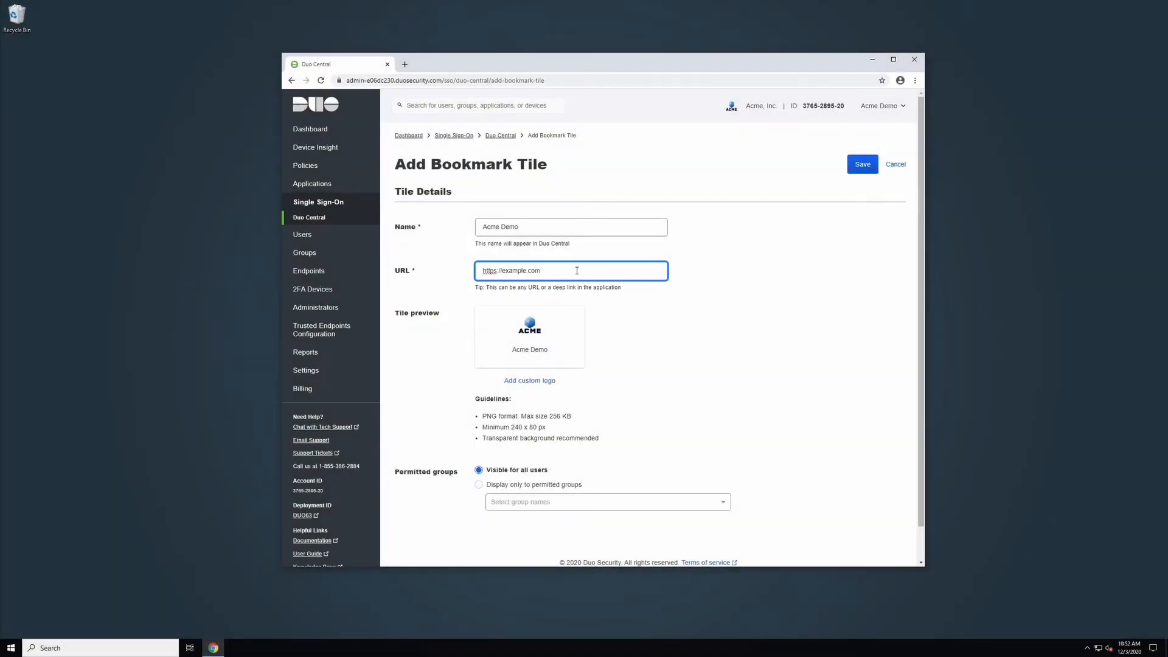
pyautogui.moveTo(664, 359)
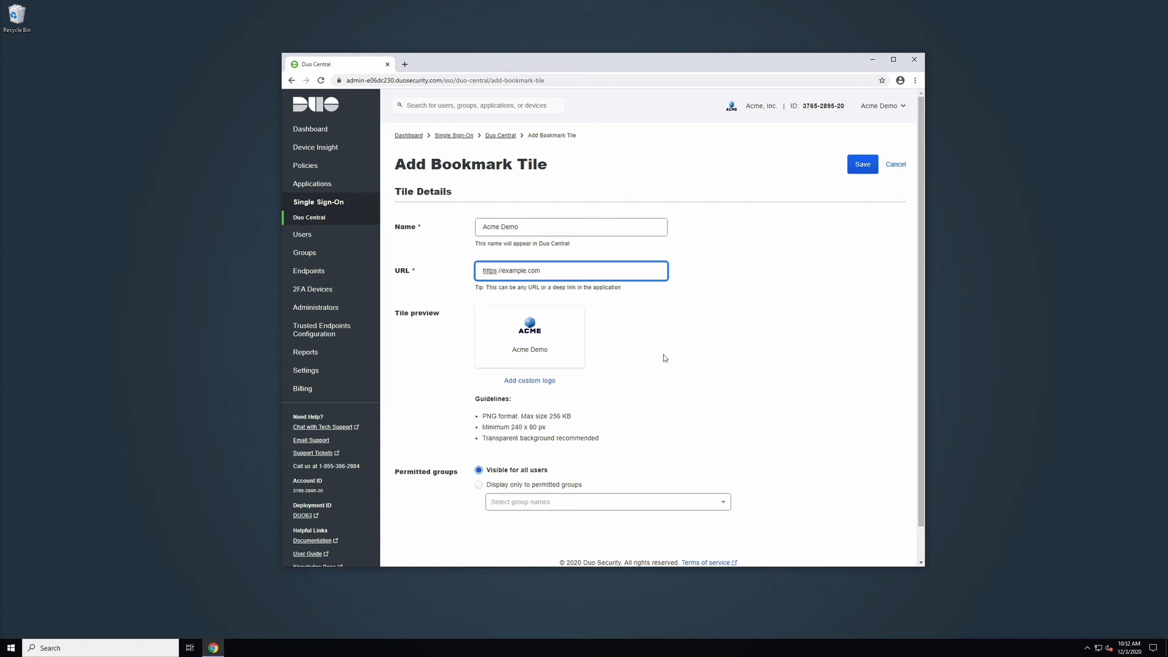
pyautogui.click(570, 270)
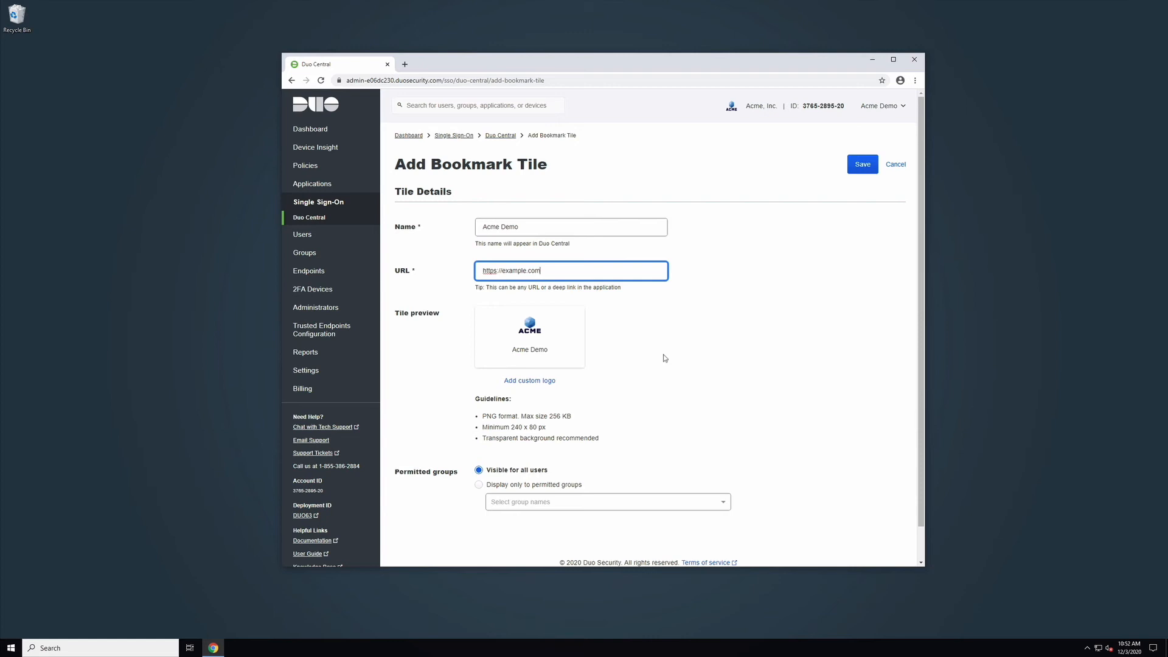
pyautogui.click(529, 381)
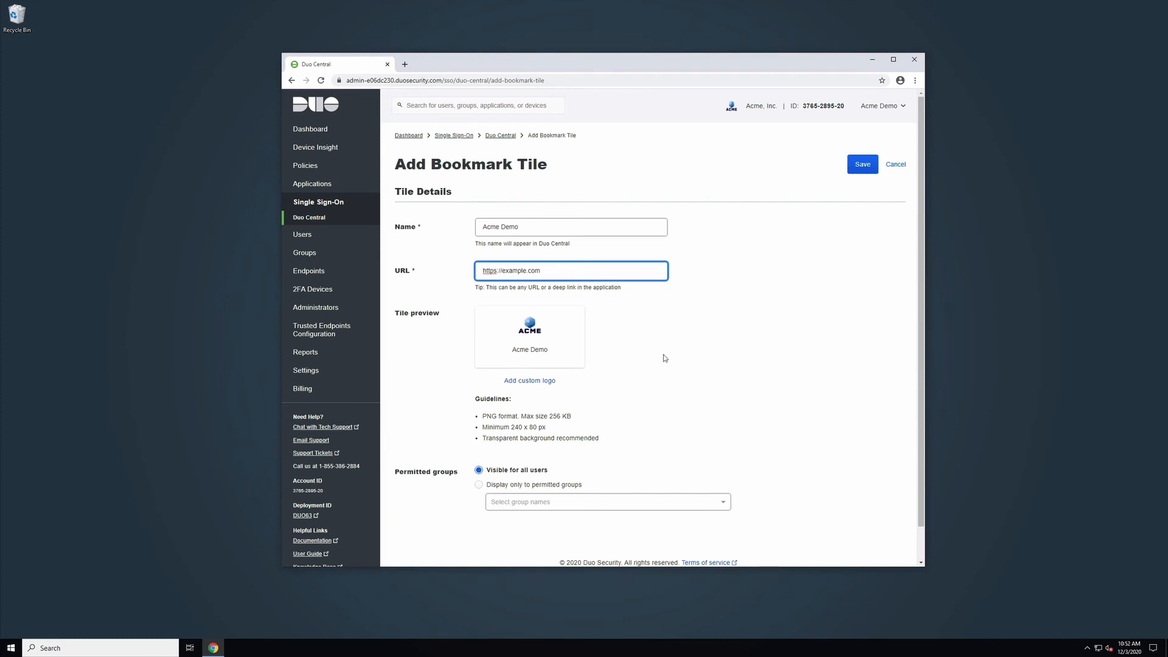
pyautogui.moveTo(530, 381)
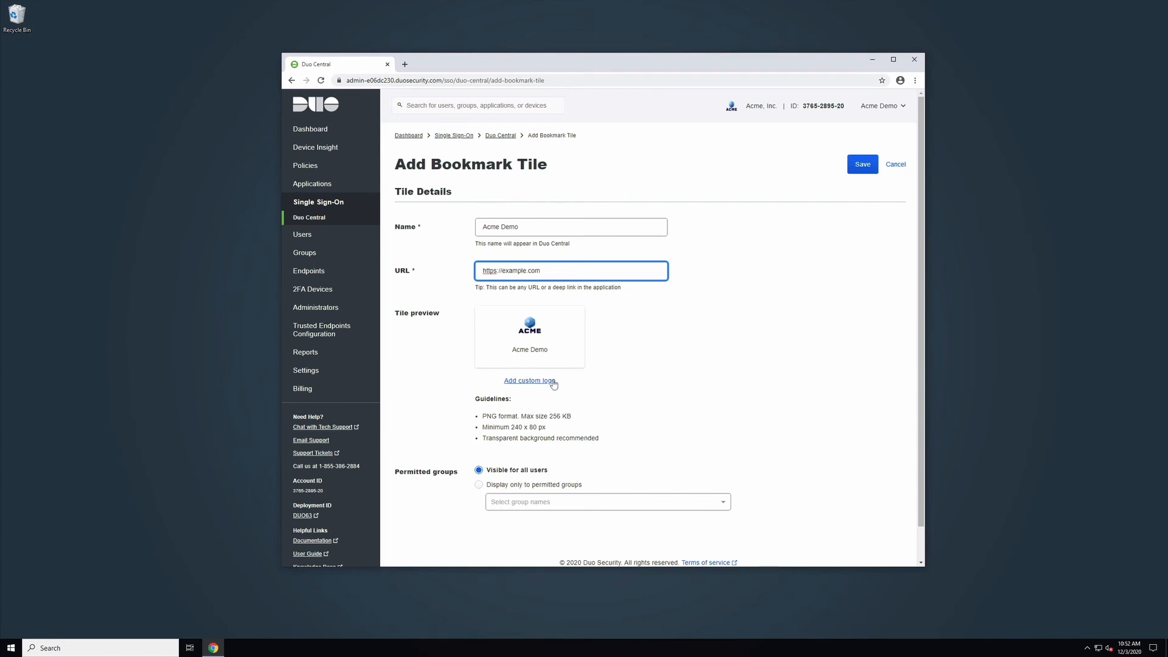
pyautogui.moveTo(608, 412)
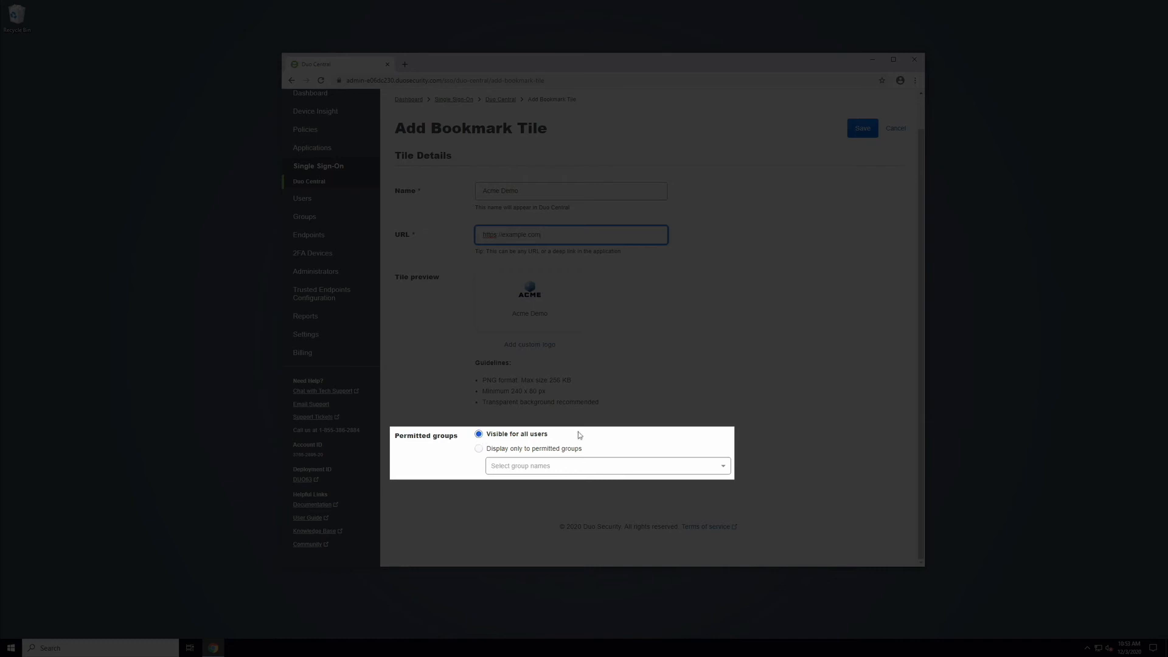
pyautogui.moveTo(750, 436)
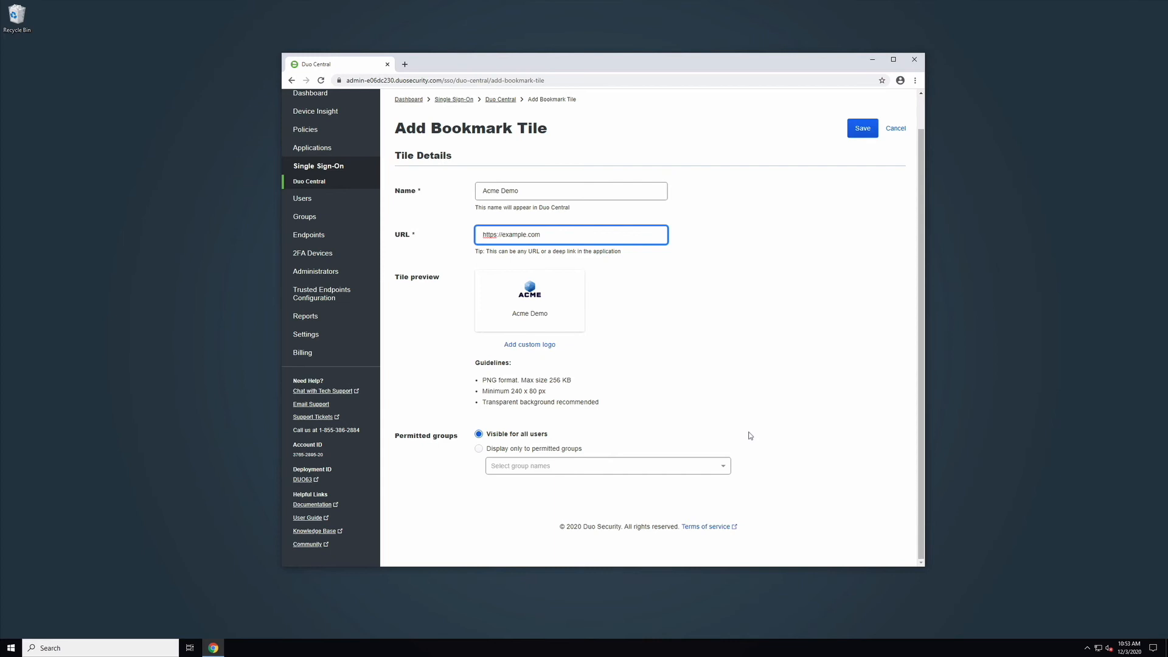
pyautogui.click(862, 127)
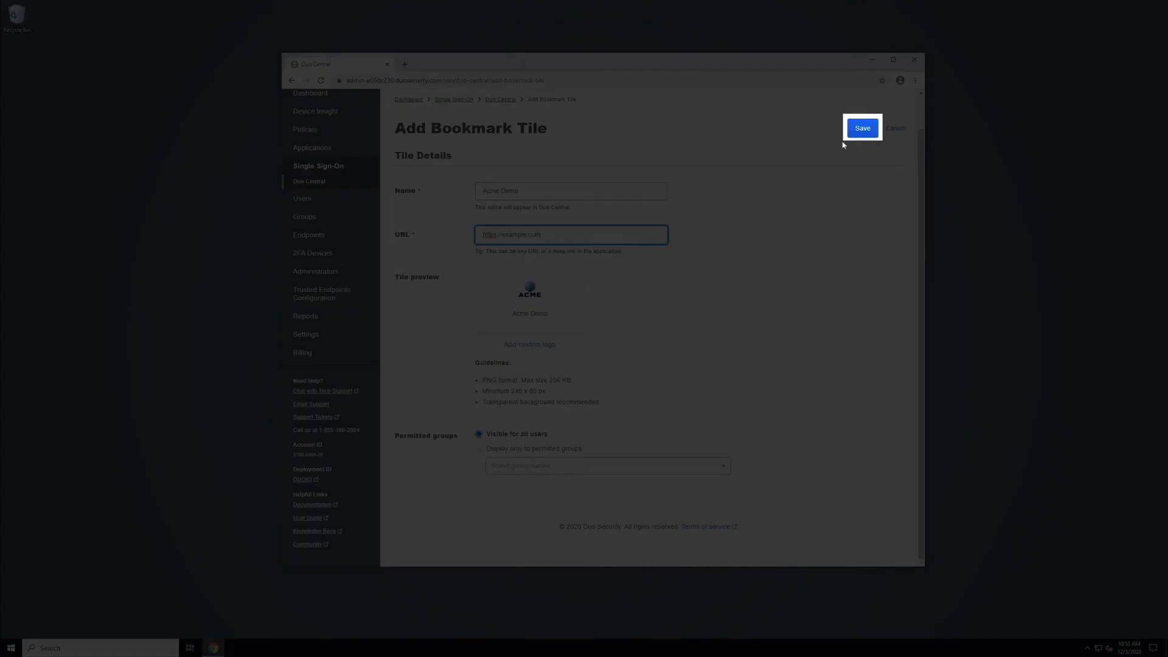
pyautogui.click(862, 128)
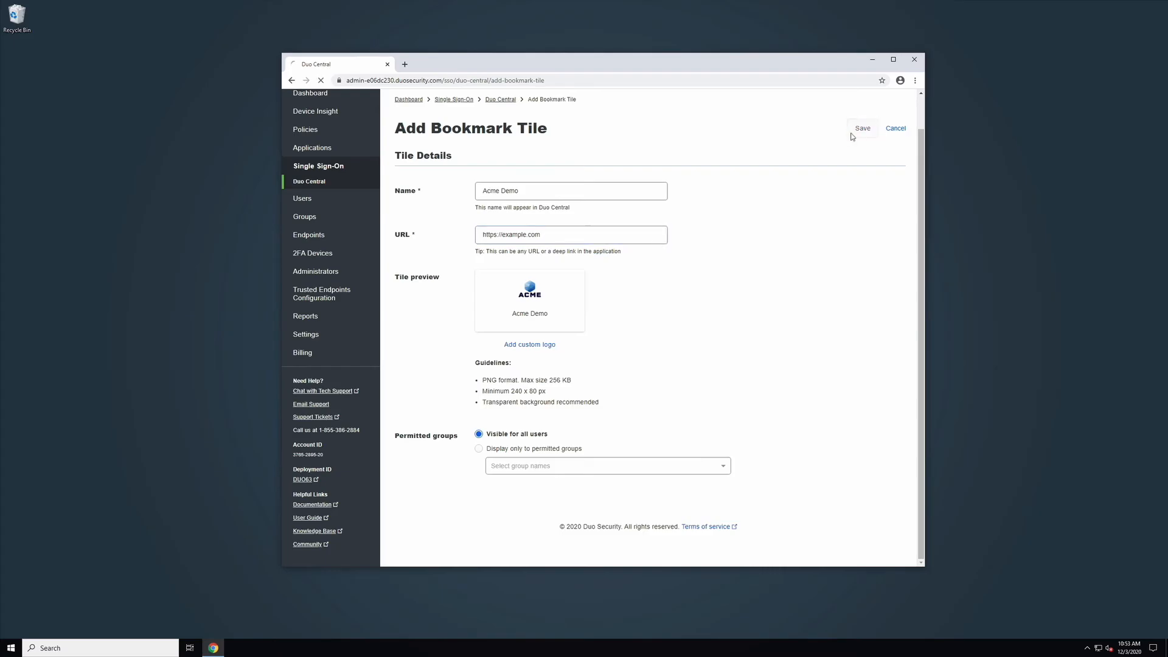
# - Reopen the Acme Demo bookmark tile's settings and save it again unchanged
pyautogui.click(861, 129)
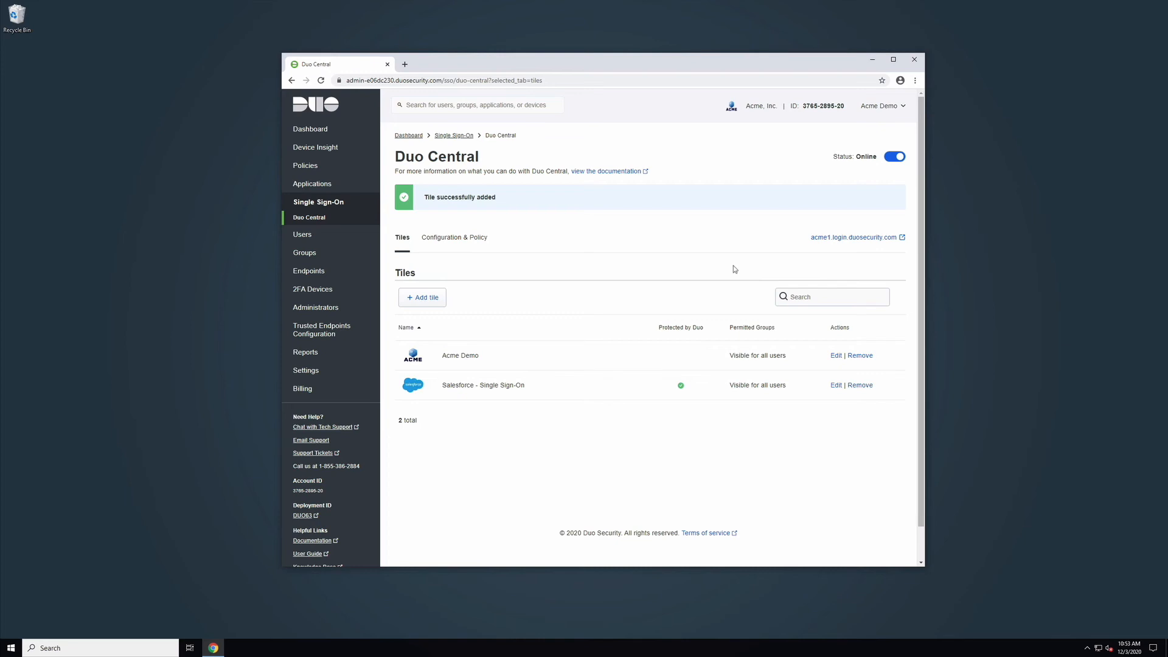
pyautogui.click(836, 355)
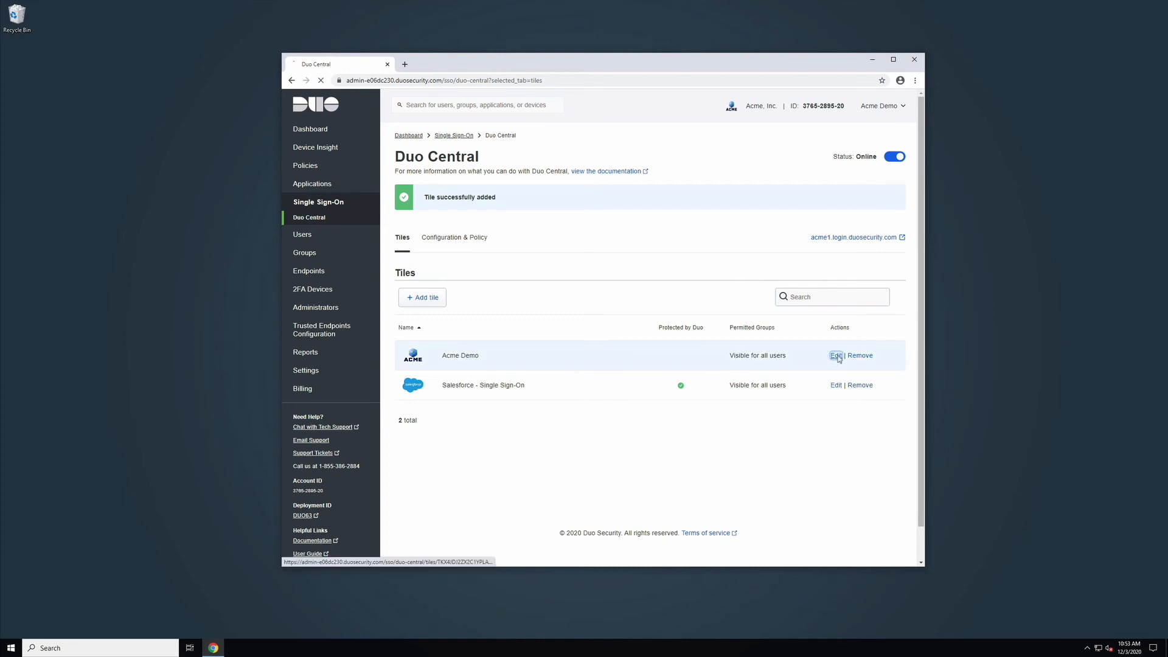
pyautogui.click(836, 355)
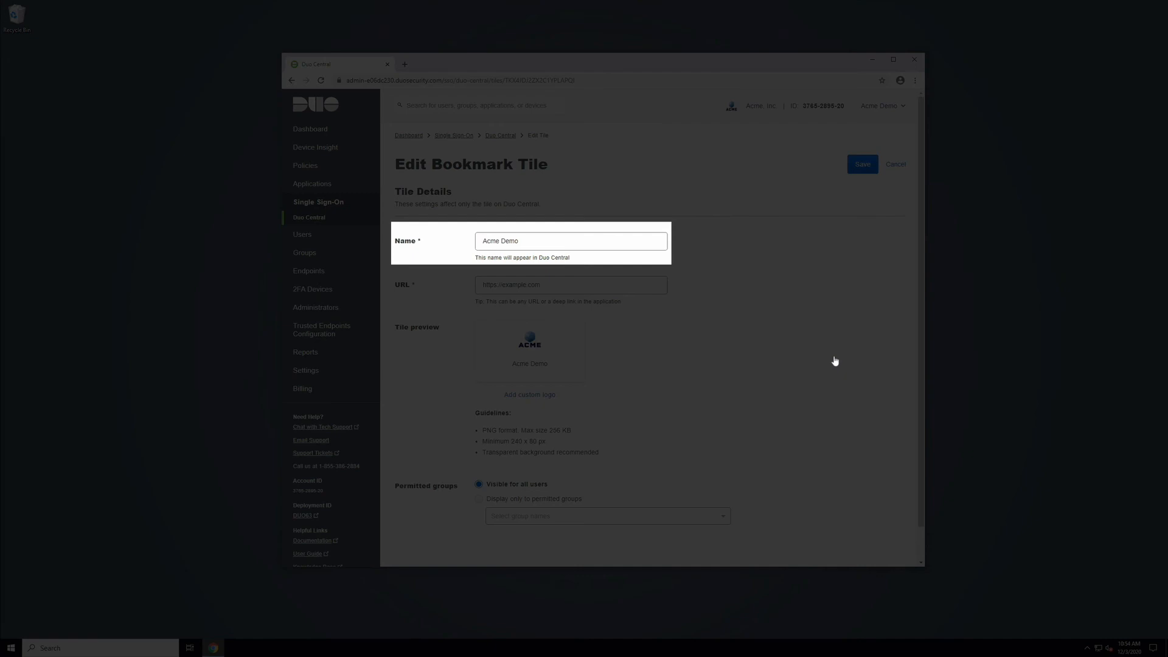
pyautogui.click(571, 284)
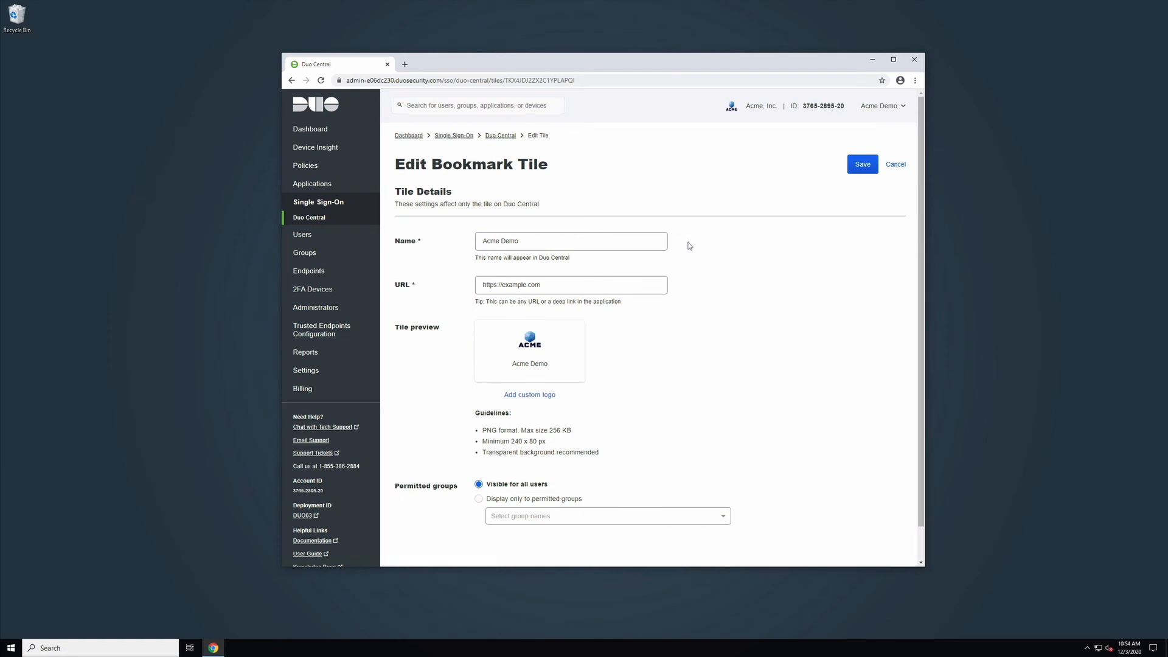
pyautogui.click(862, 164)
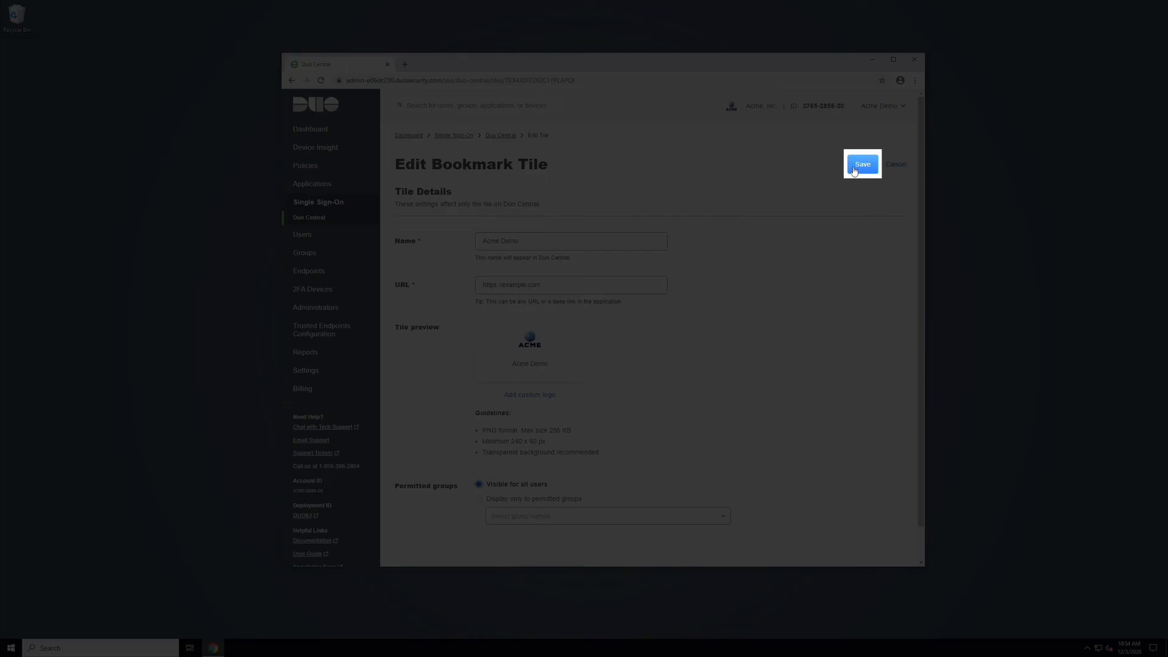
pyautogui.click(861, 164)
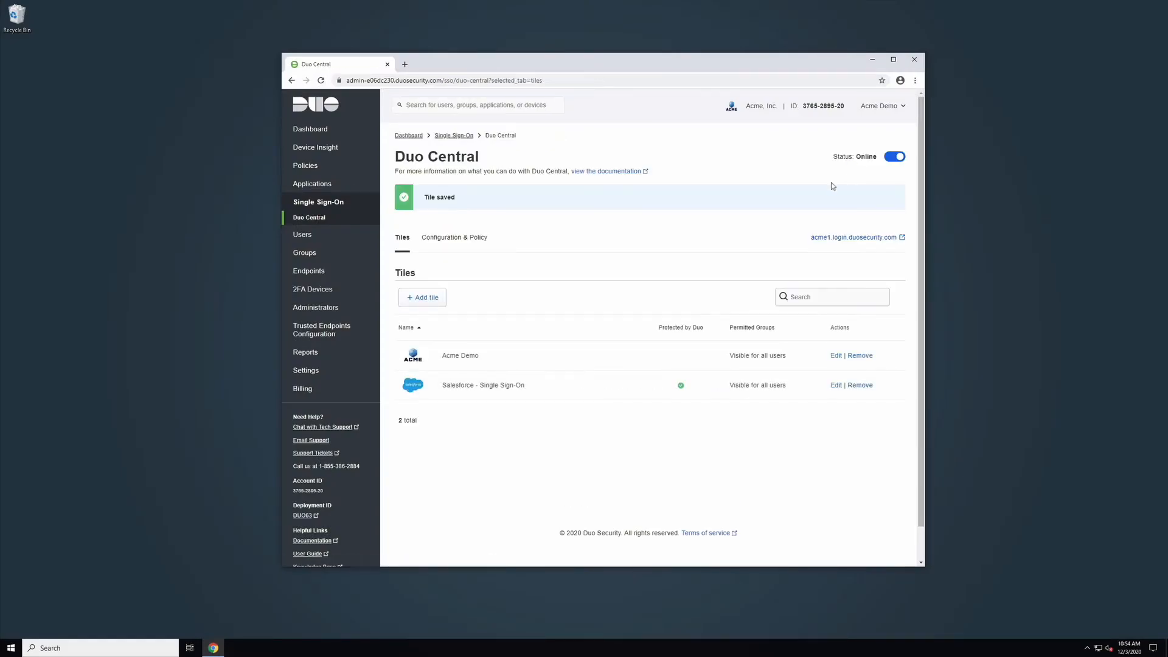
pyautogui.moveTo(762, 245)
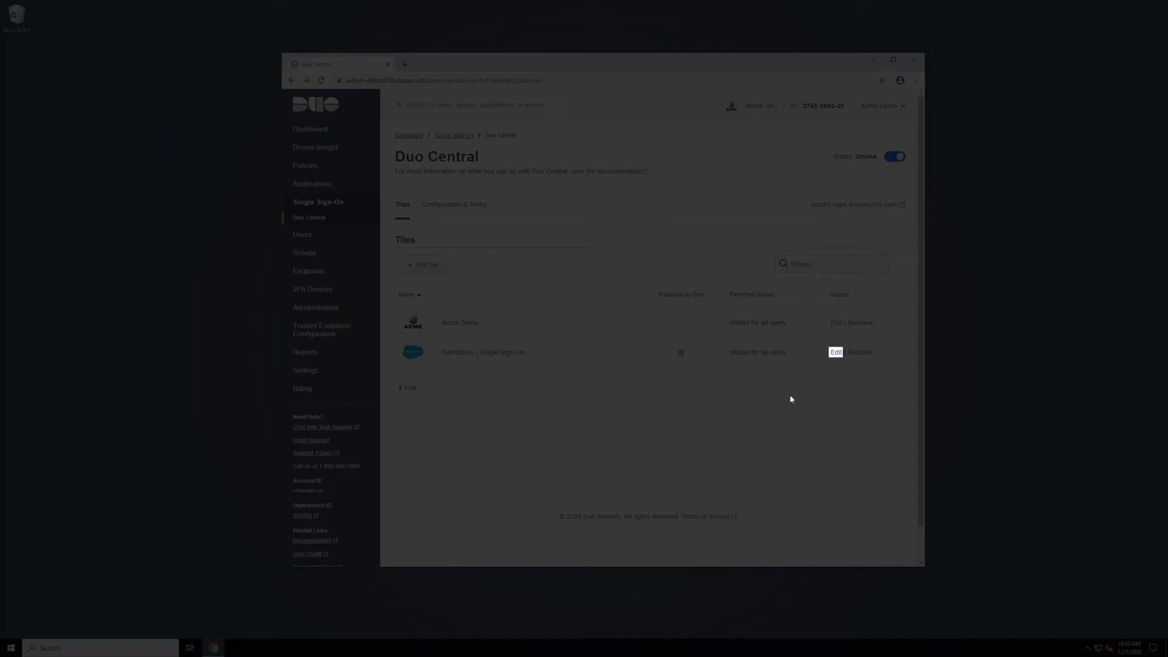
pyautogui.click(835, 351)
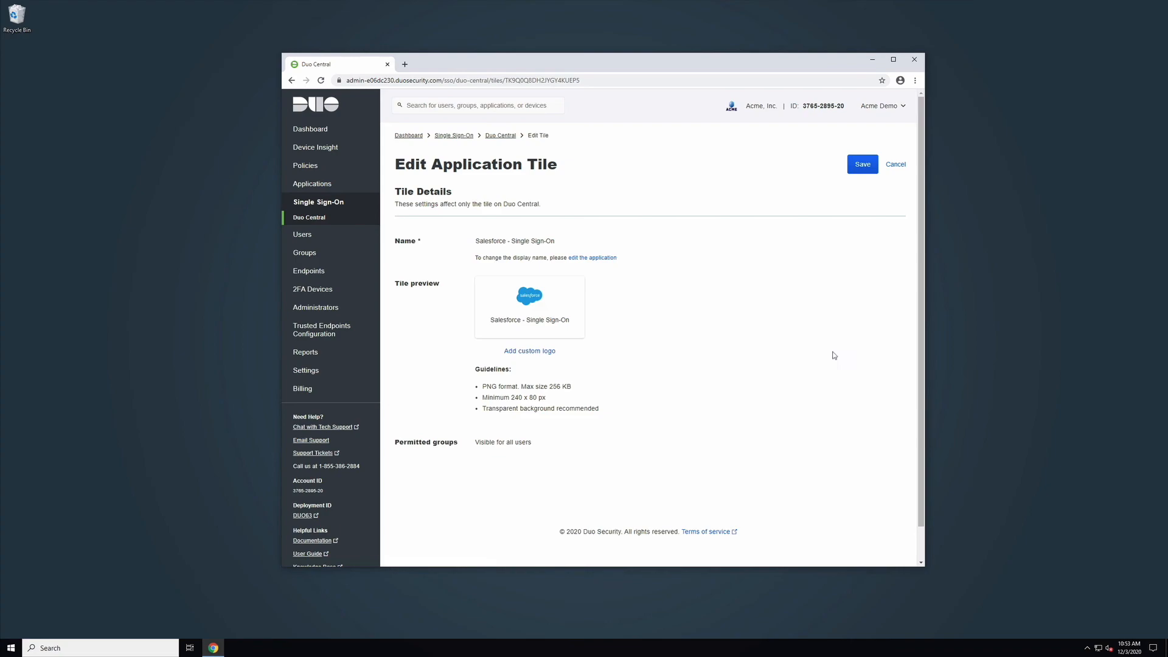
pyautogui.click(529, 351)
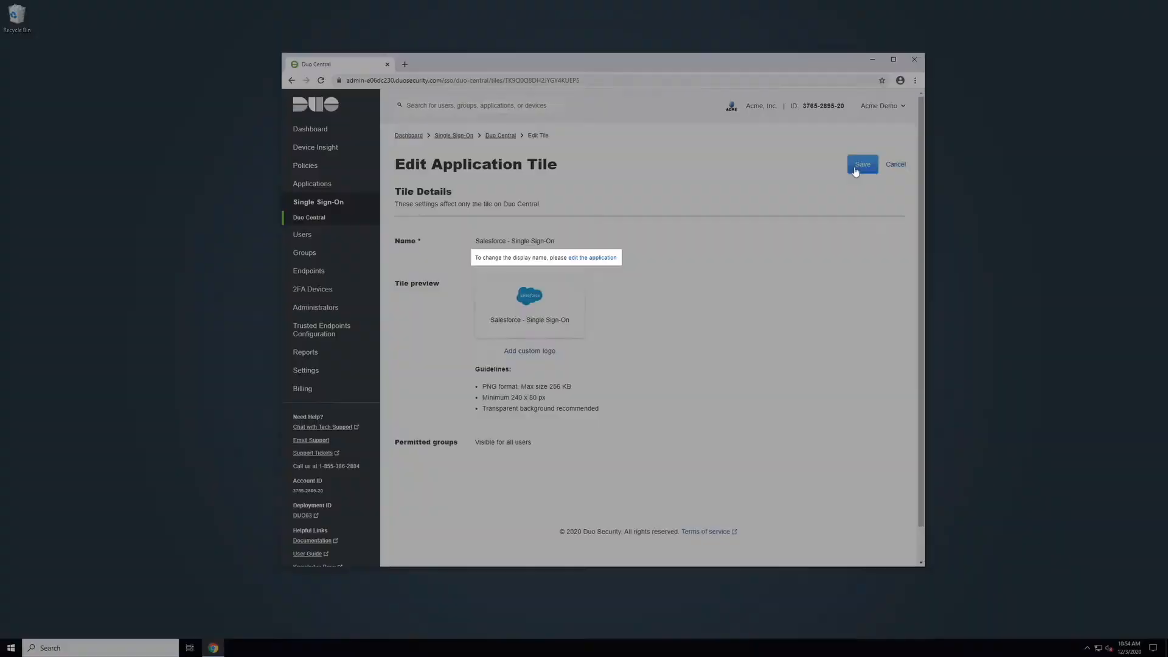
pyautogui.click(862, 164)
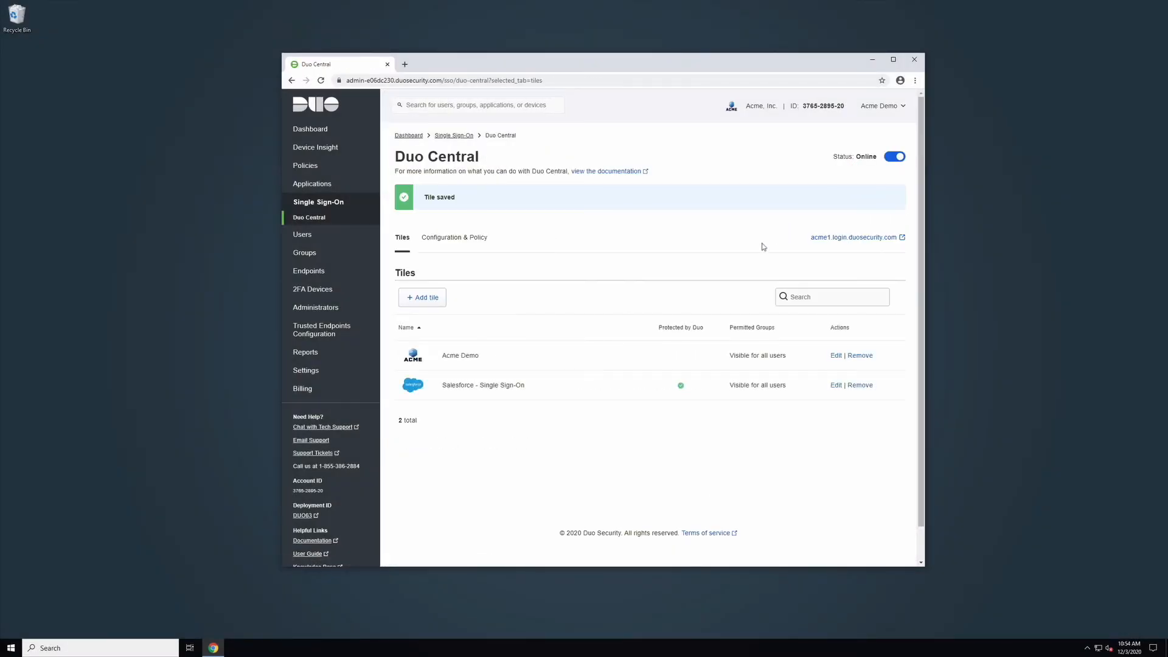
pyautogui.click(860, 356)
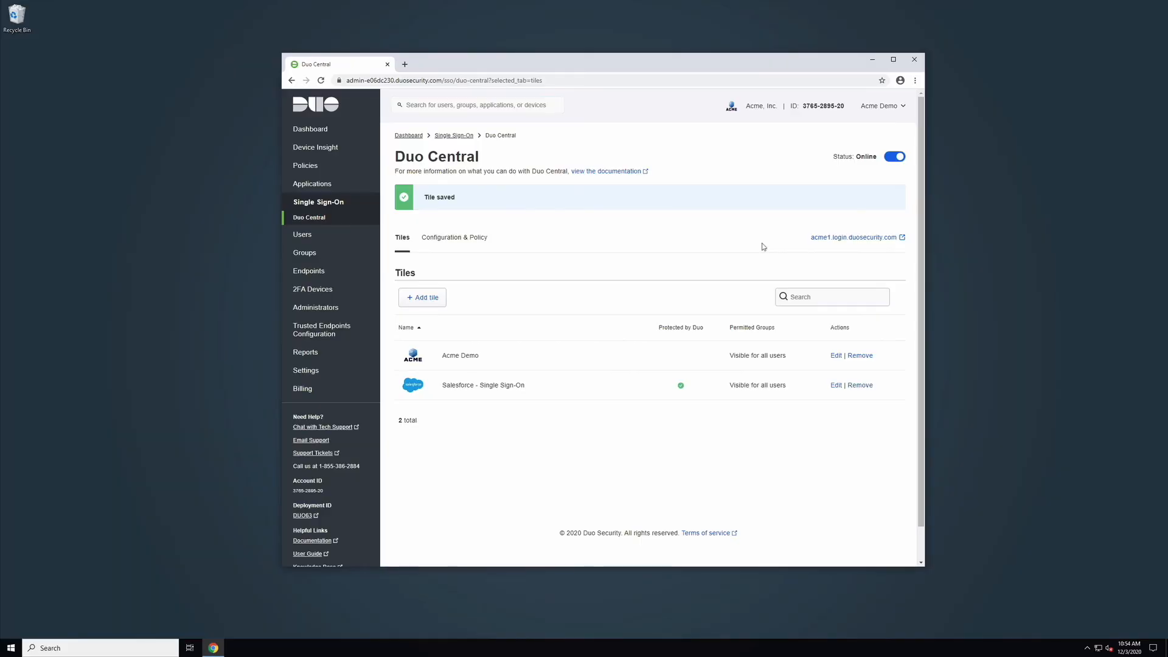
pyautogui.click(861, 355)
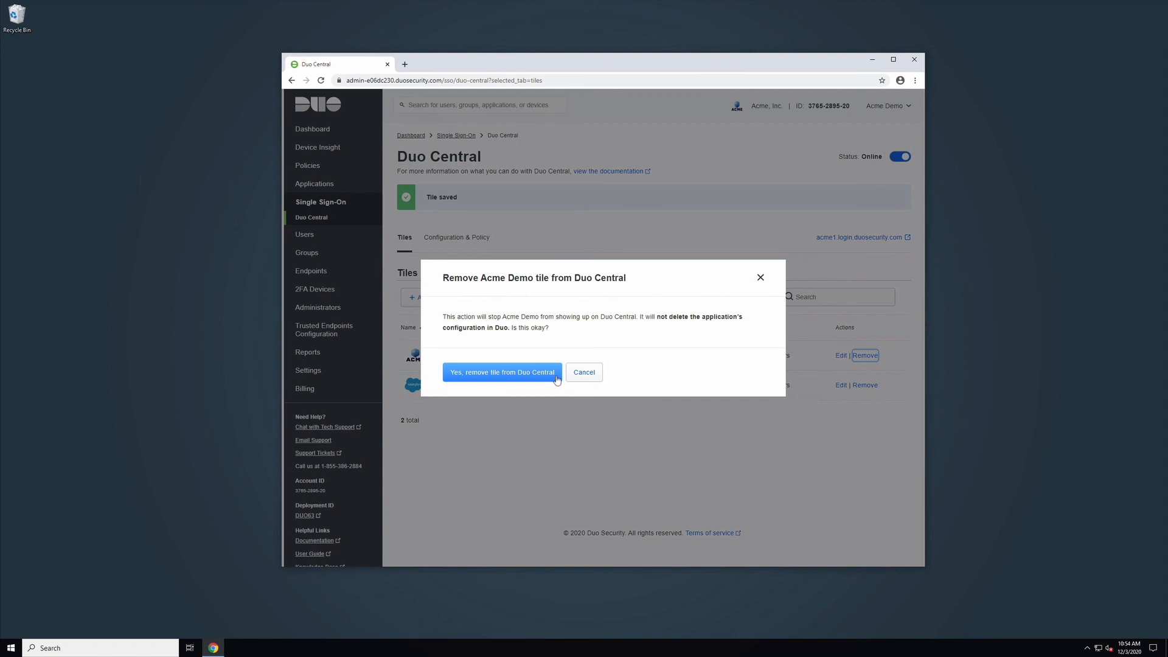
pyautogui.moveTo(581, 372)
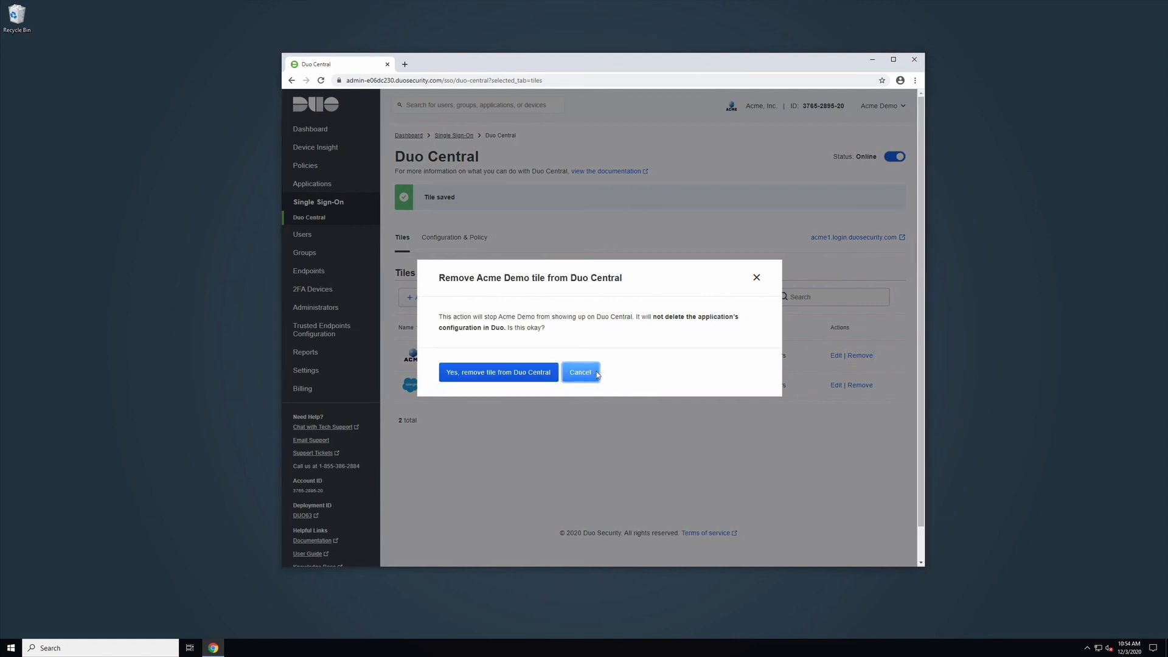
pyautogui.click(581, 371)
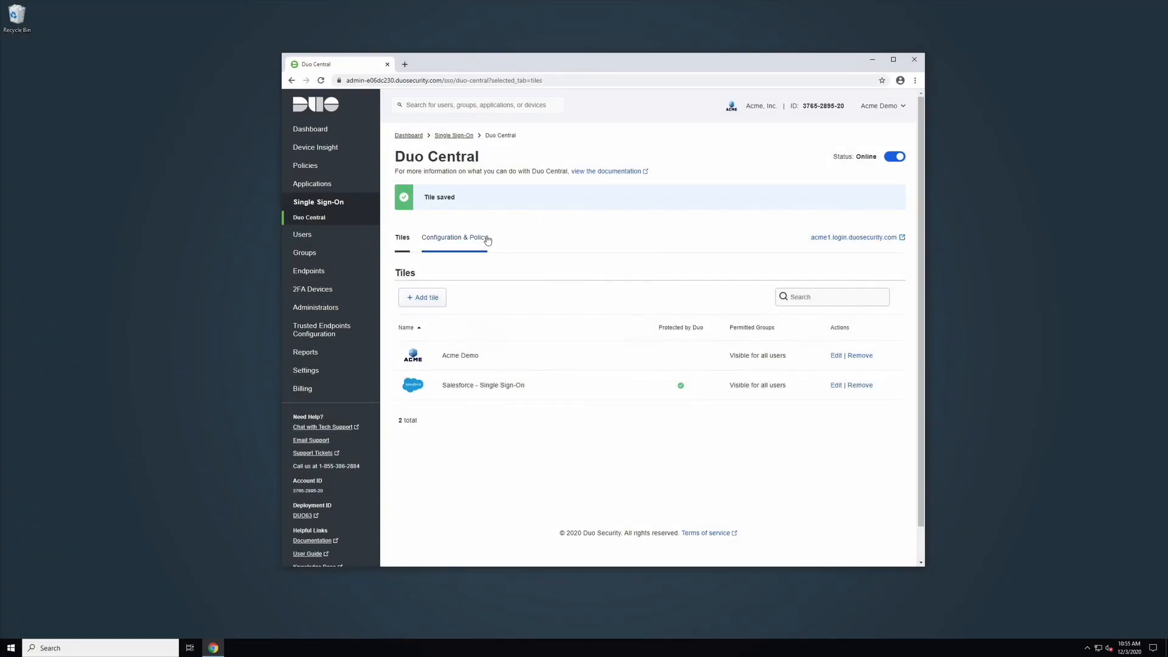
# - Open the Duo Central portal URL, log in, and approve a Duo Push
pyautogui.click(455, 237)
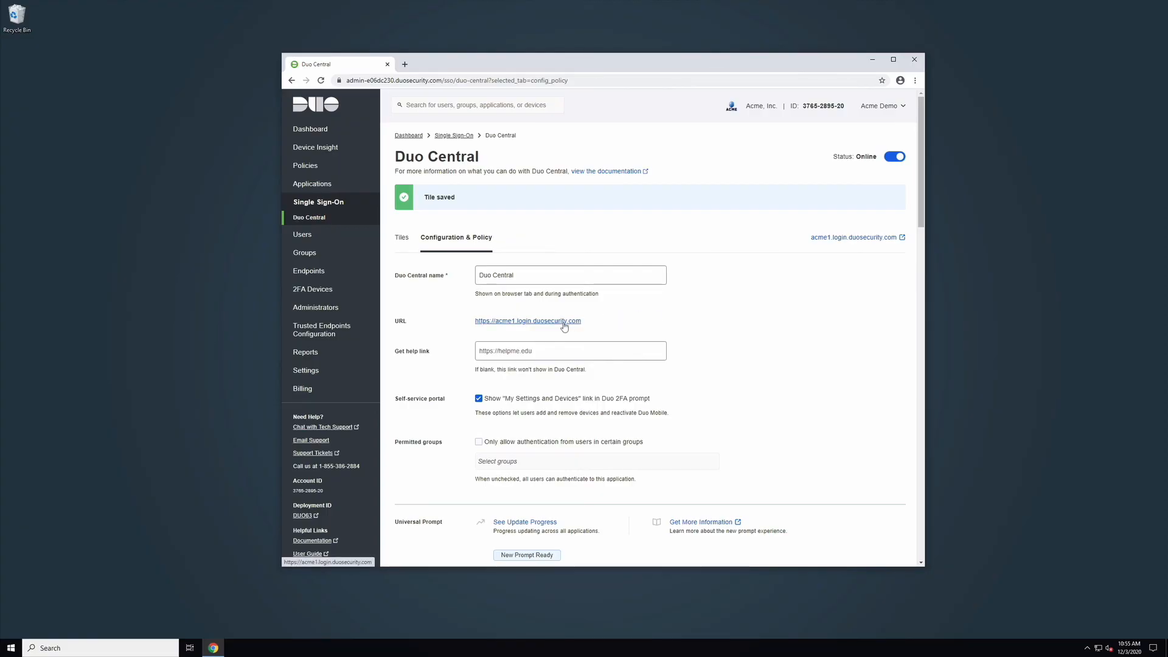
pyautogui.click(527, 321)
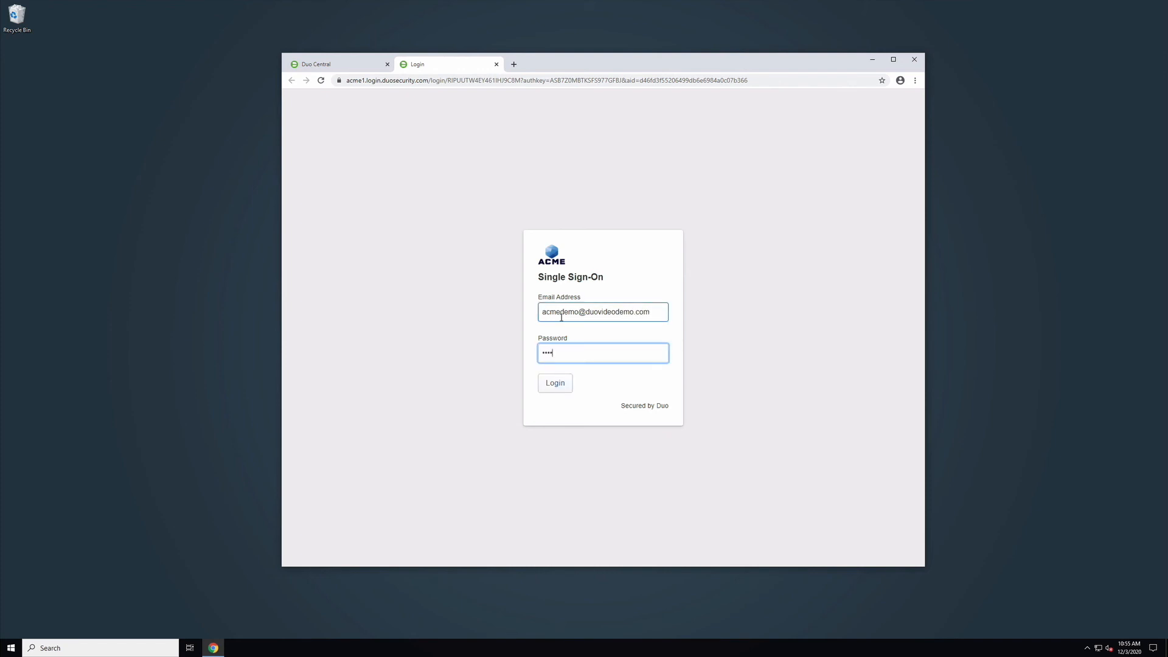
pyautogui.click(554, 382)
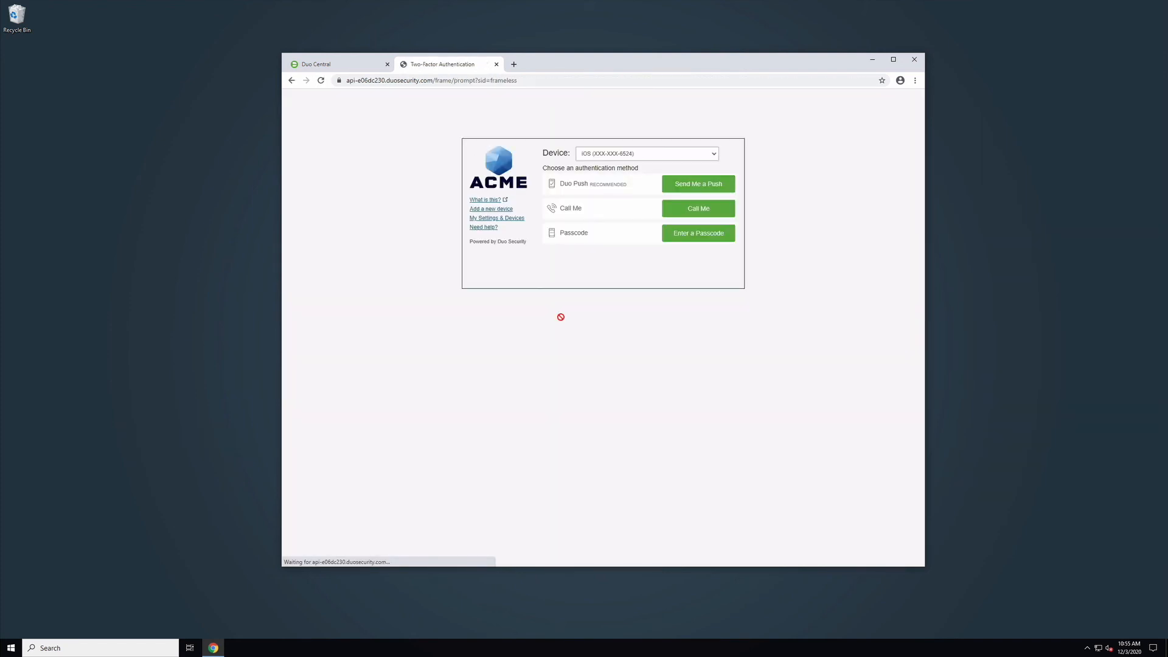
pyautogui.moveTo(771, 183)
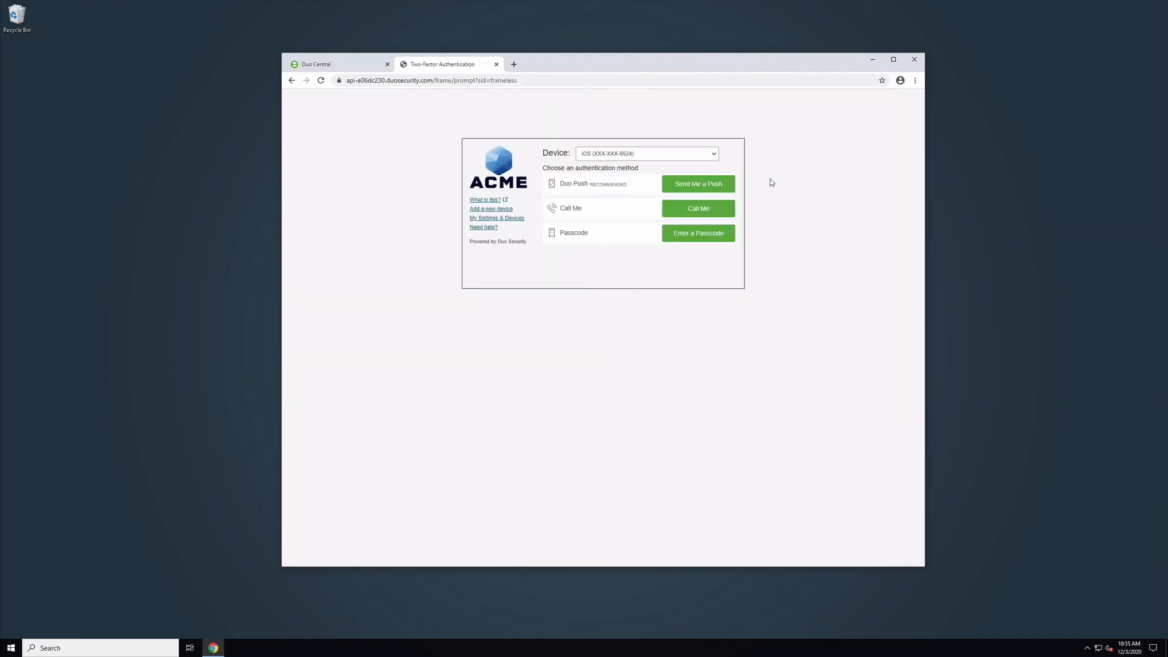
pyautogui.click(697, 184)
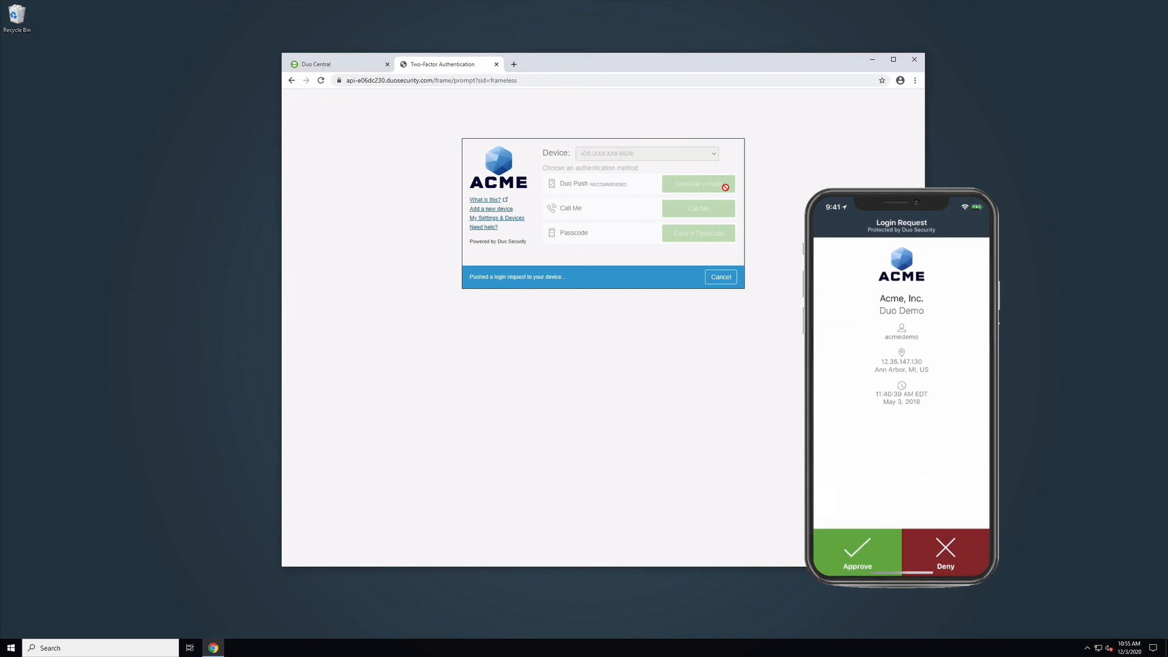
pyautogui.click(857, 550)
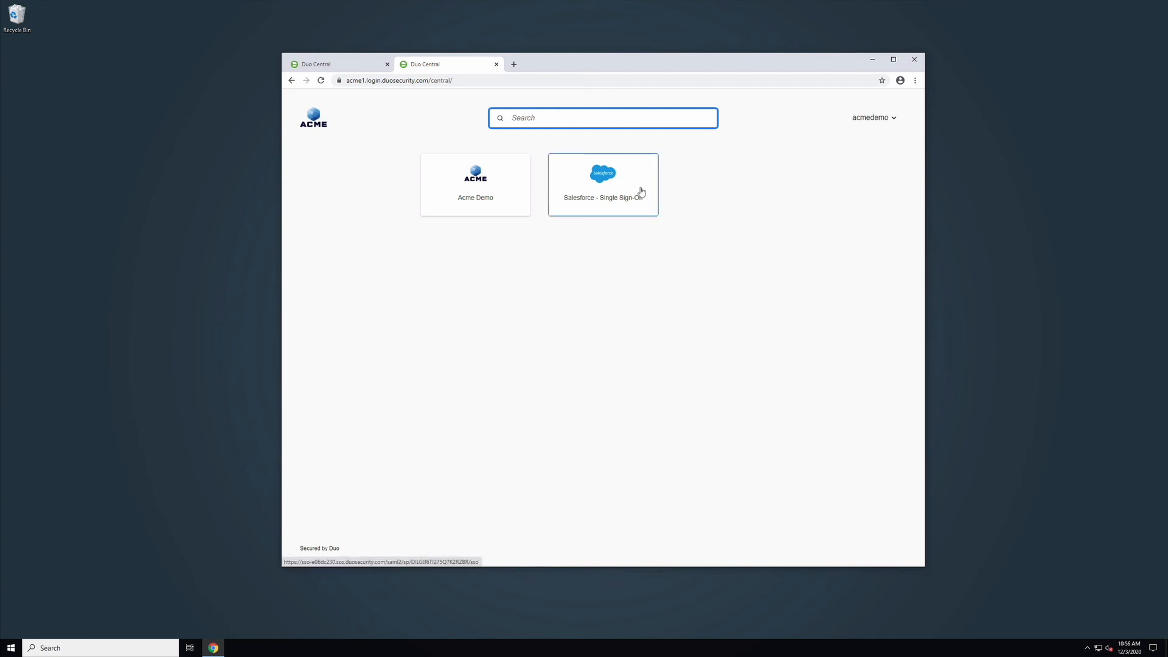
# - Launch the Salesforce tile, switch the portal to list view, and log out
pyautogui.click(602, 184)
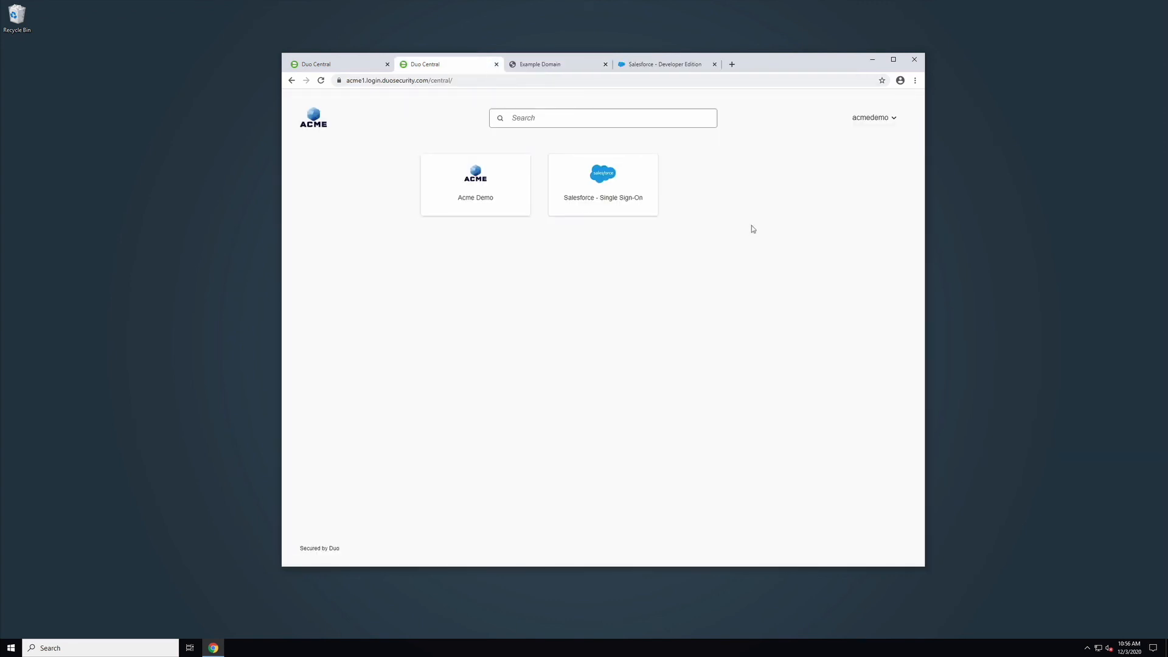
pyautogui.click(873, 118)
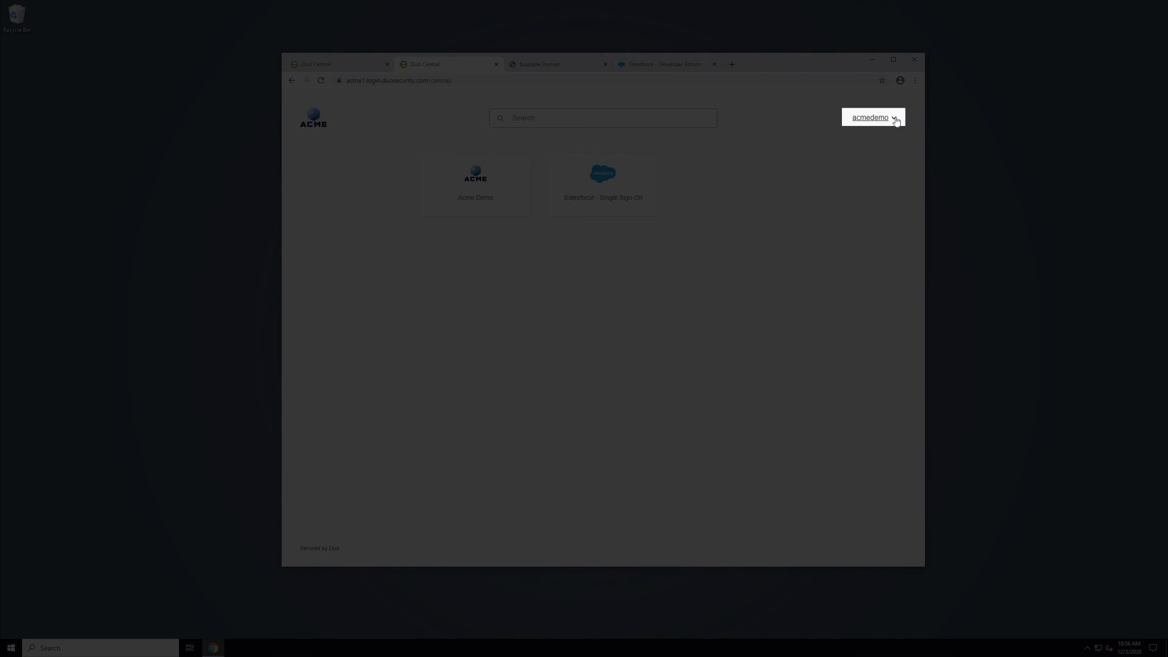
pyautogui.click(873, 117)
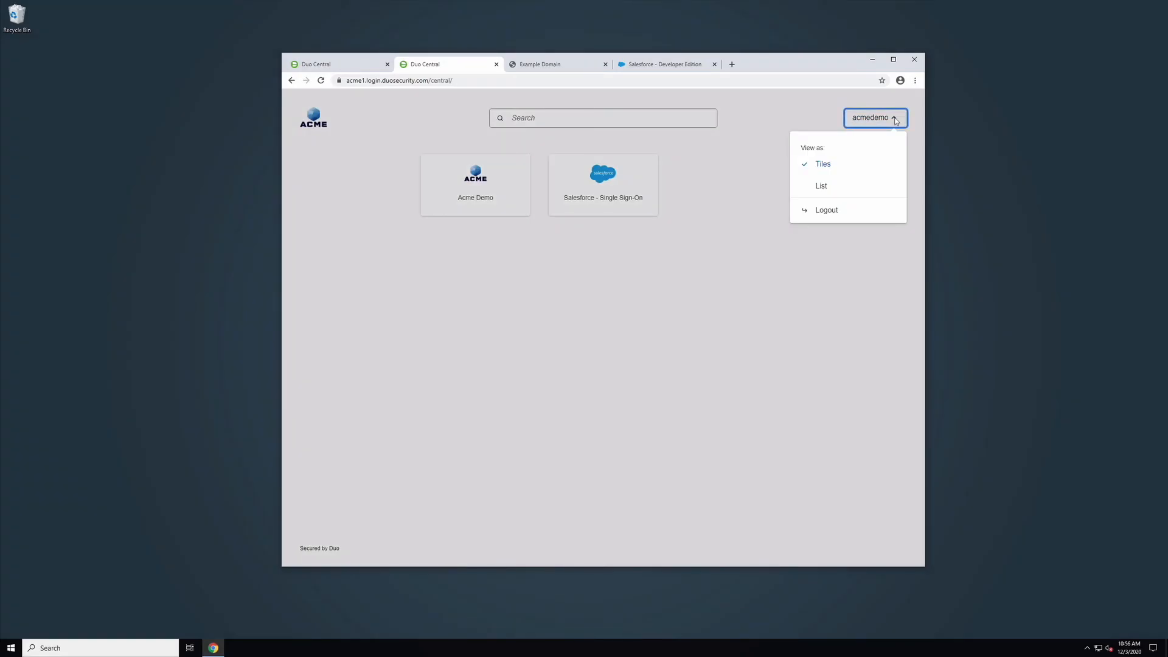
pyautogui.click(820, 186)
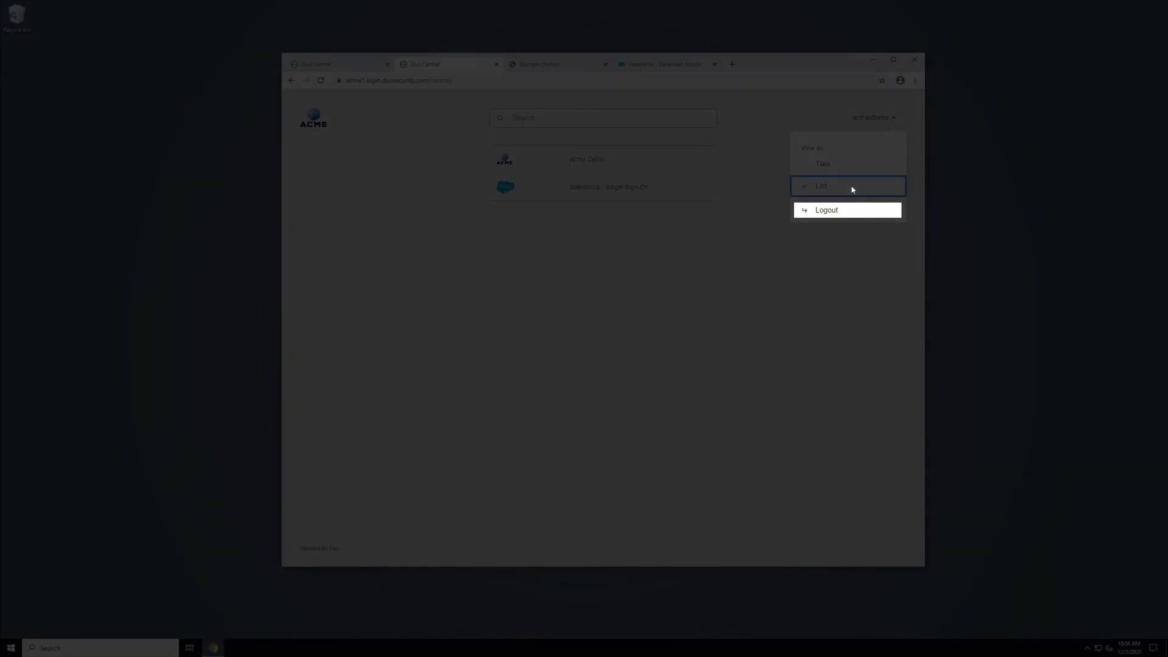
pyautogui.moveTo(843, 217)
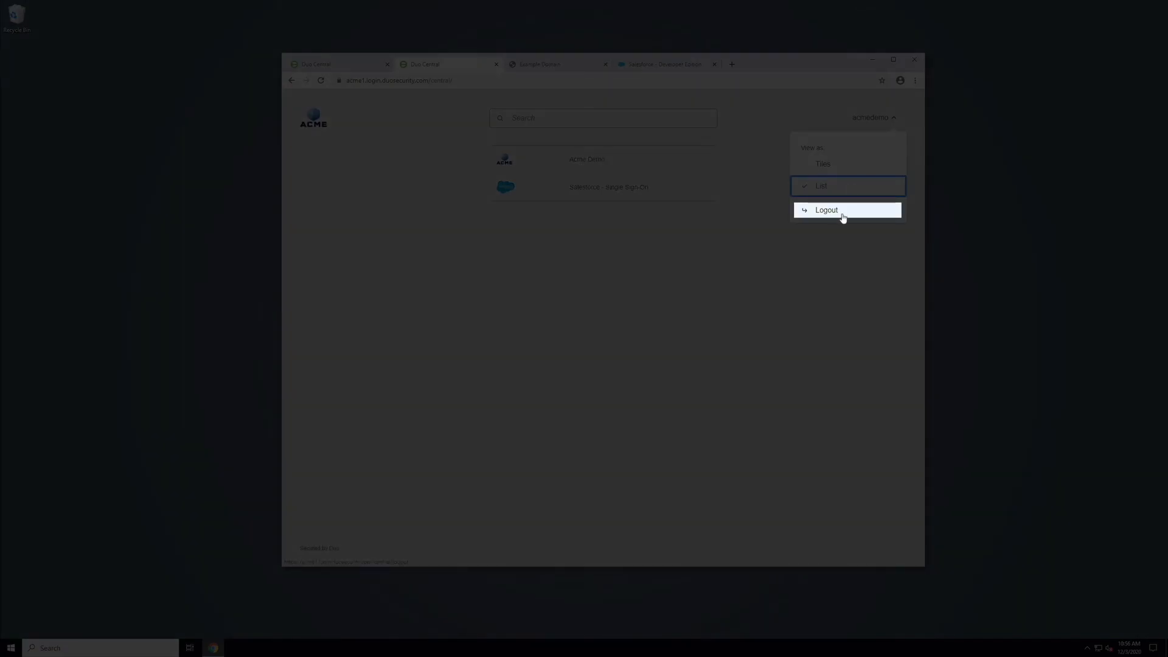
pyautogui.click(826, 209)
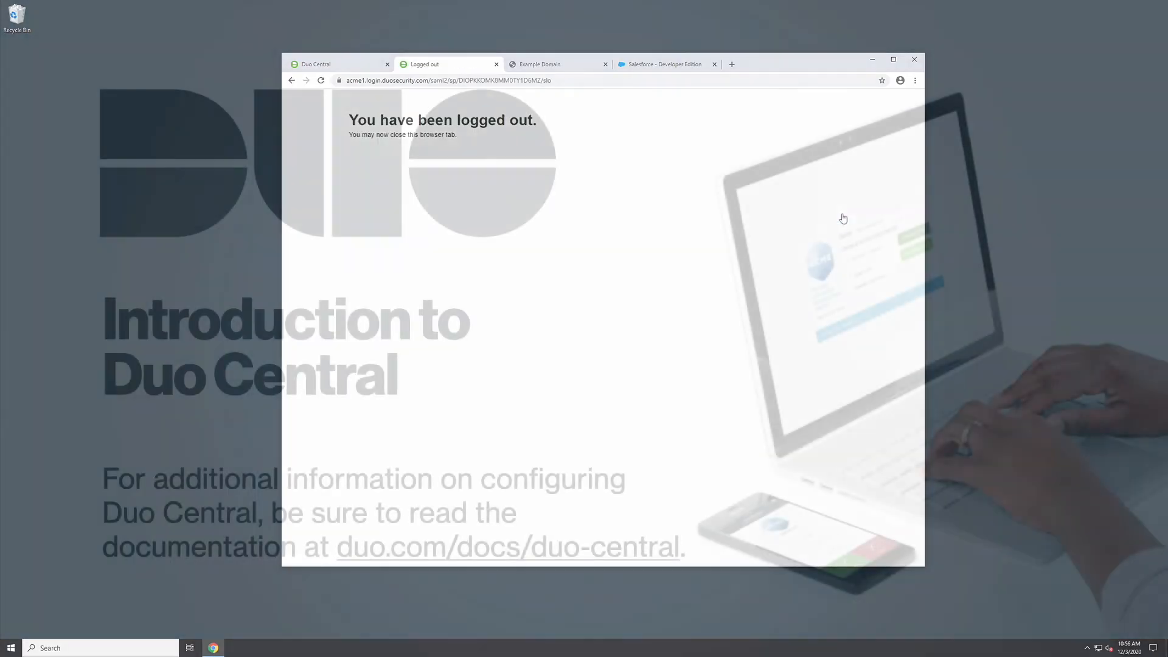